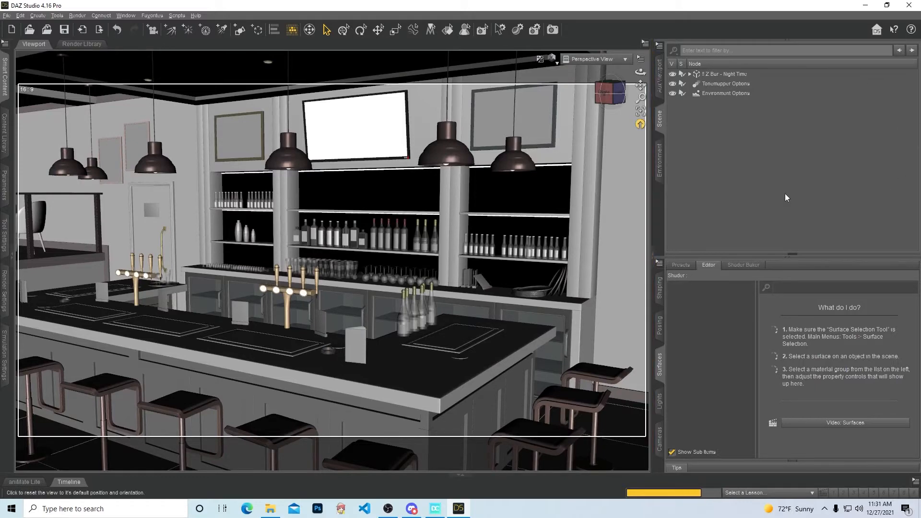
mouse_move(780, 194)
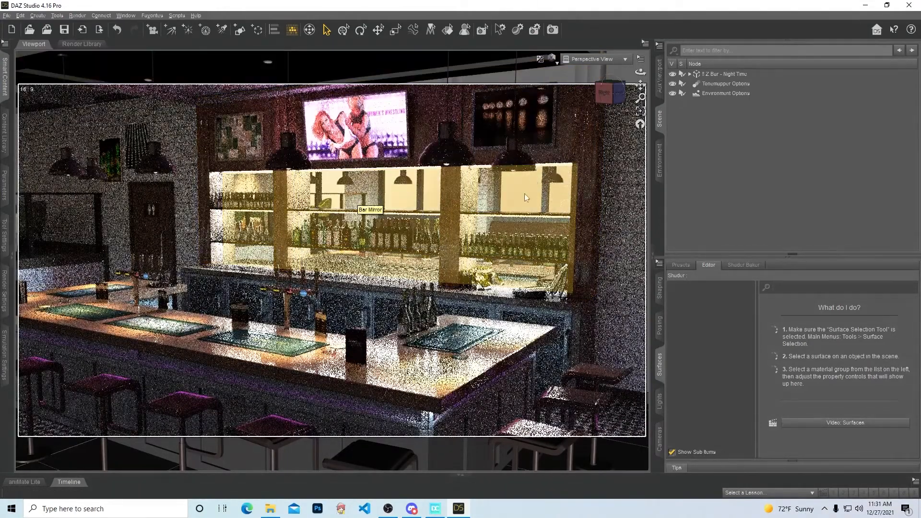
mouse_move(586, 192)
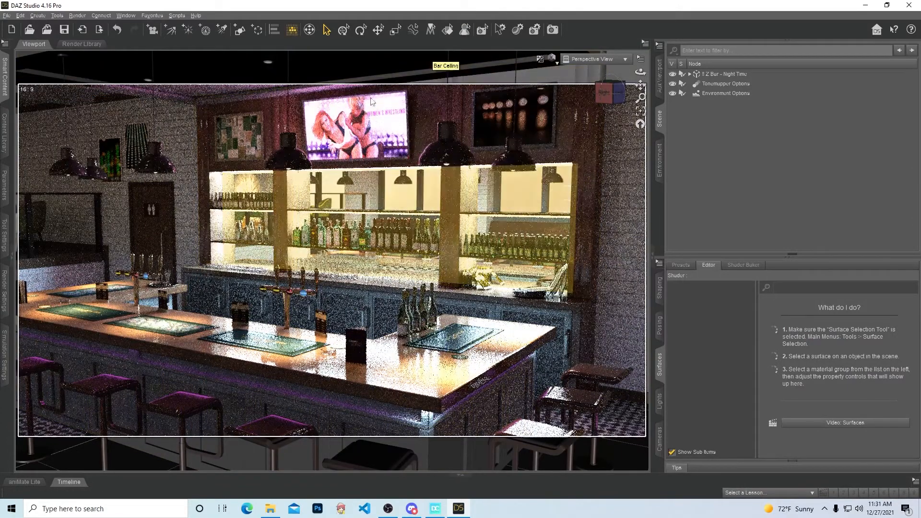
mouse_move(375, 249)
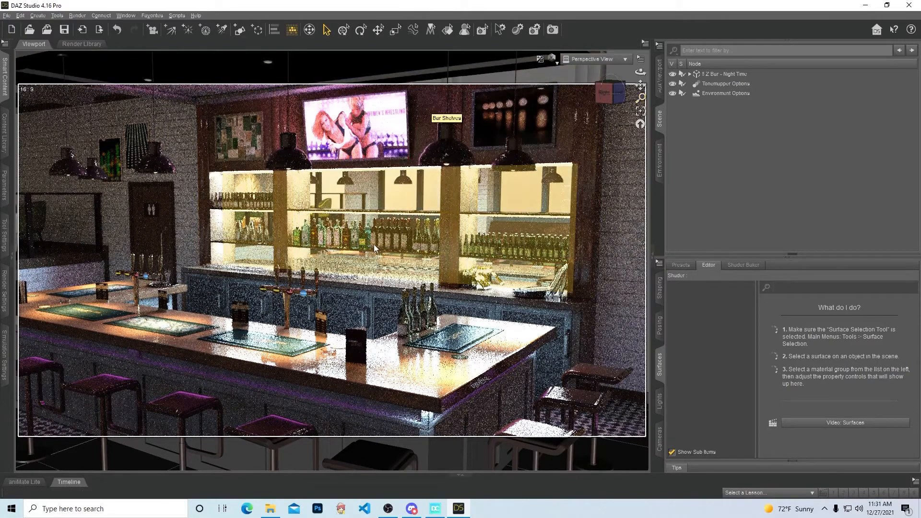
mouse_move(575, 163)
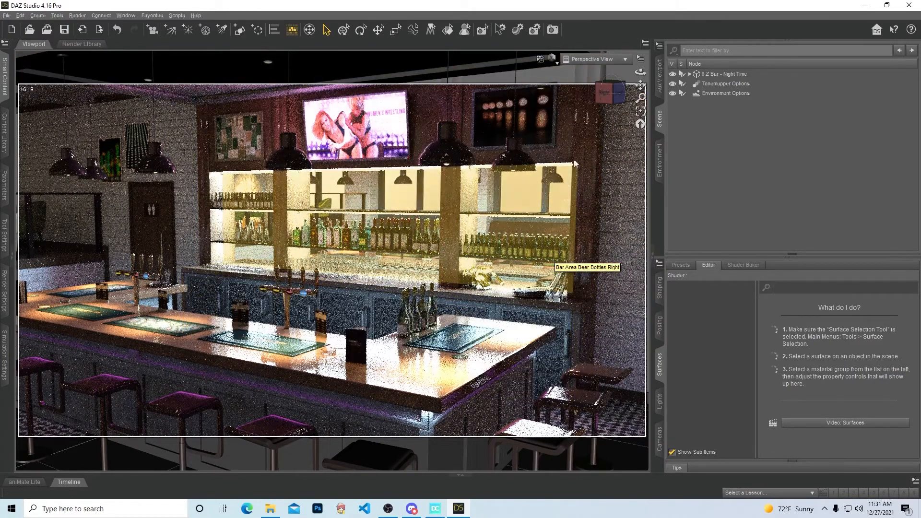
mouse_move(587, 143)
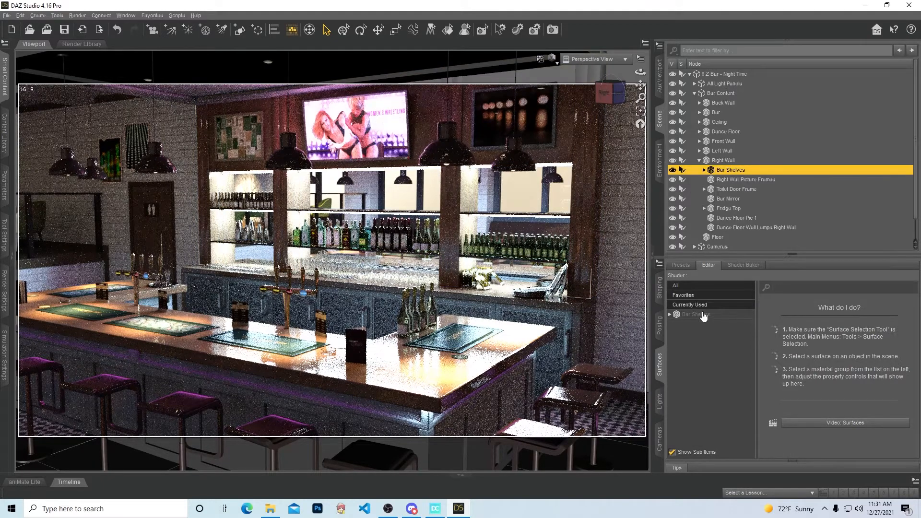
Step: Select the TV under Bar Shelves and scroll its surfaces down to the Emission properties
click(696, 314)
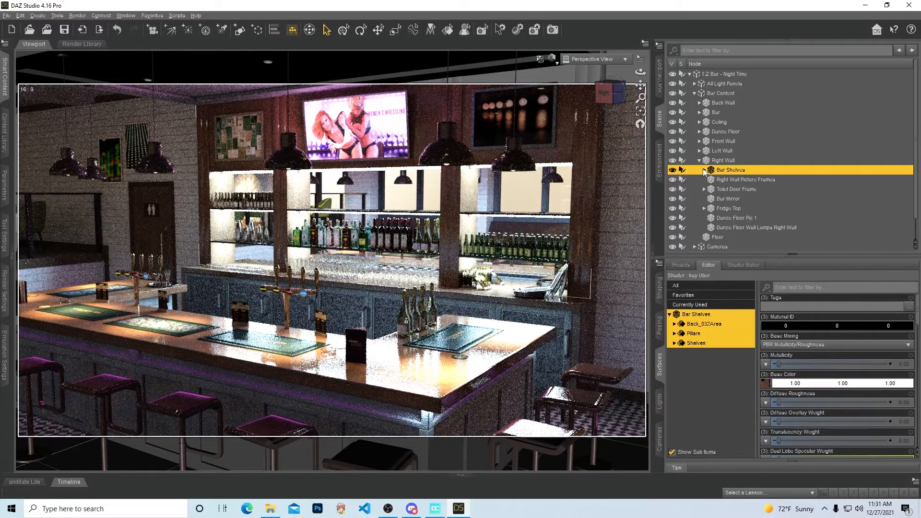
click(703, 170)
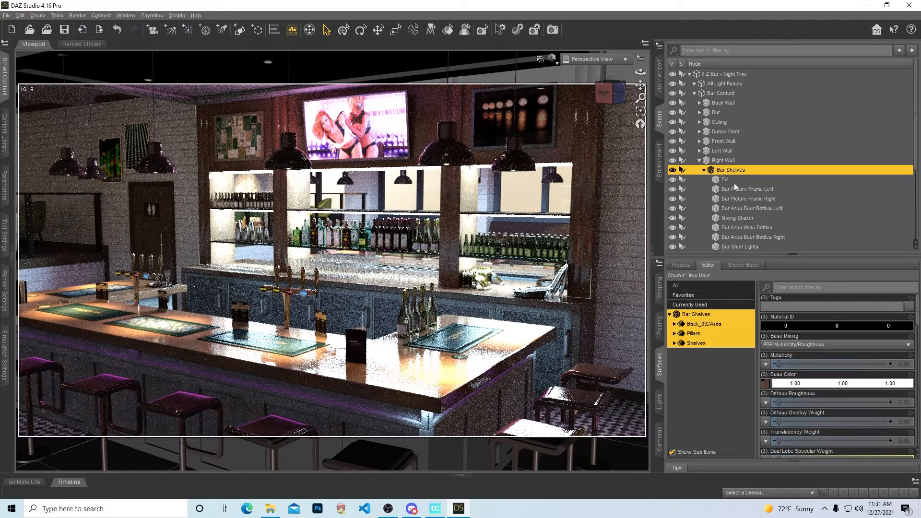
click(724, 179)
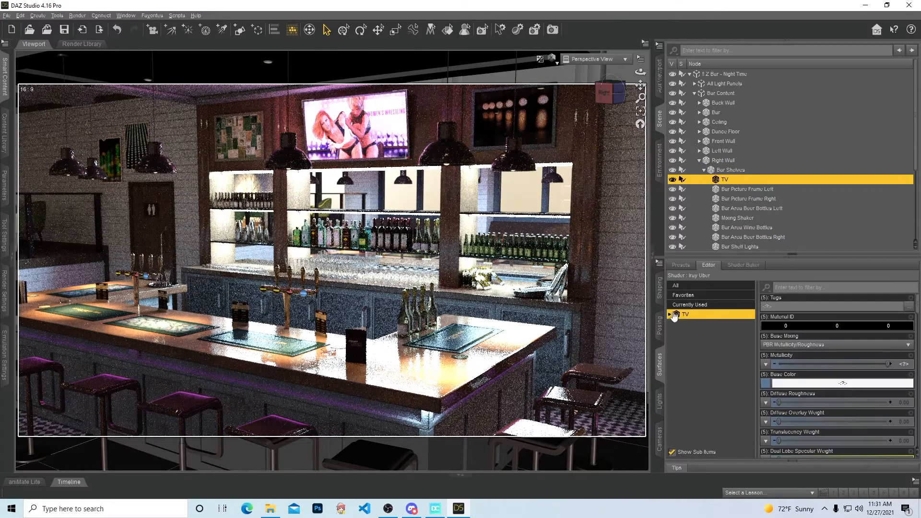
scroll(down, 3)
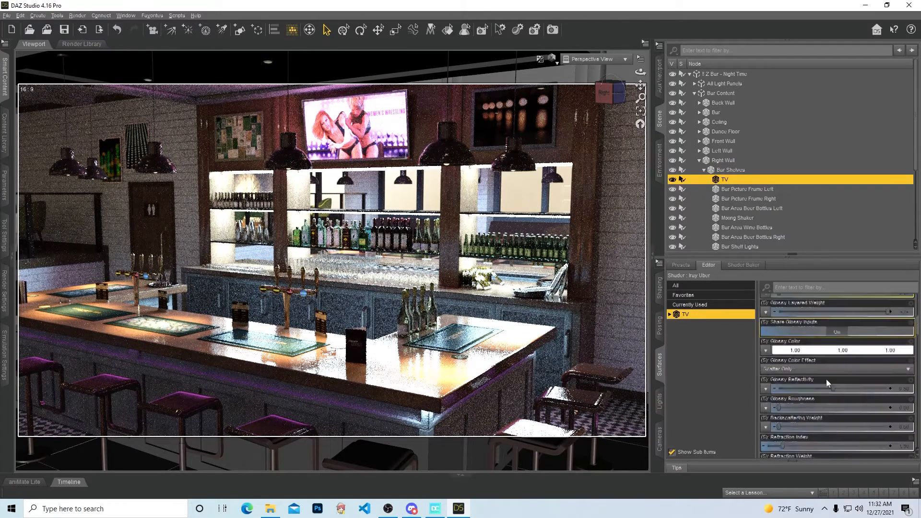
scroll(down, 3)
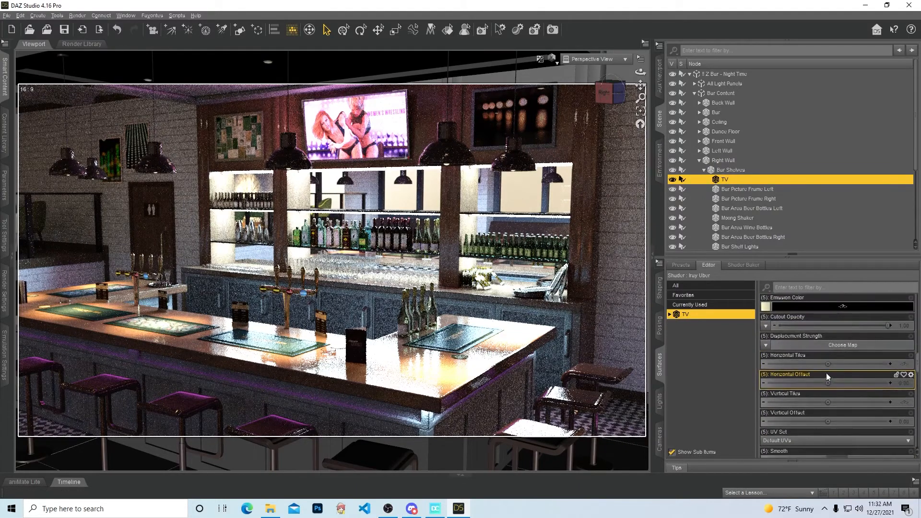
scroll(down, 3)
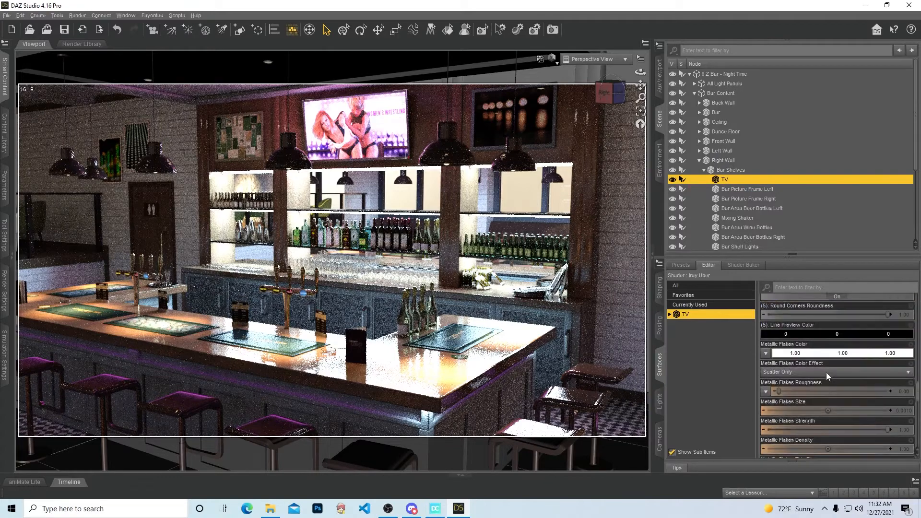
scroll(down, 3)
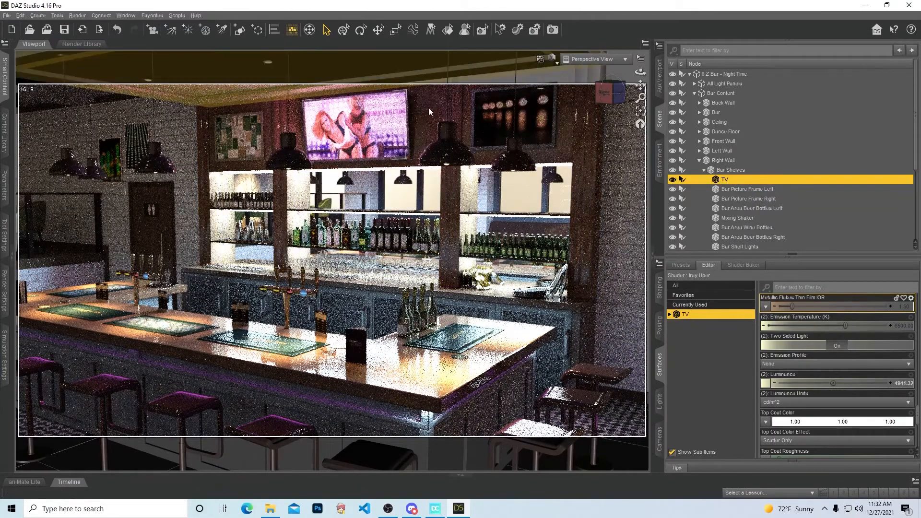
mouse_move(863, 403)
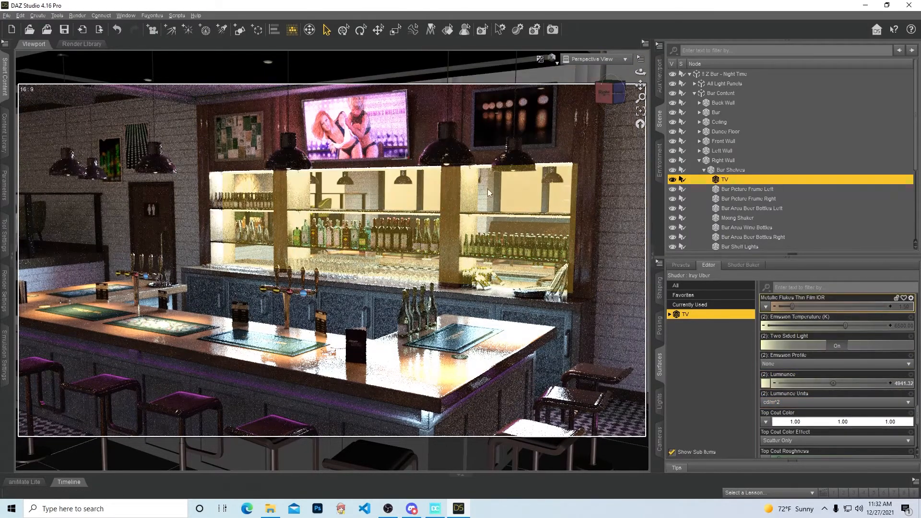
click(744, 228)
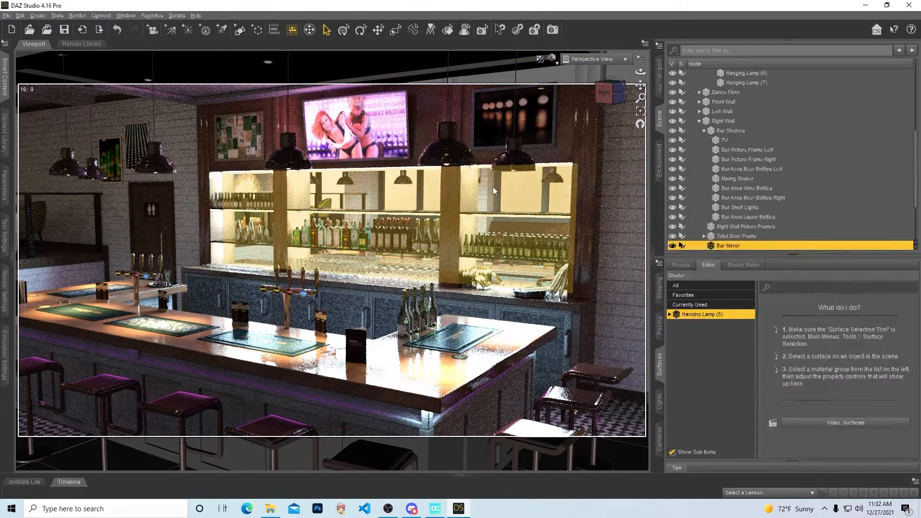
Step: Load Bar Mirror into the Surfaces editor and expand Chrome_046bp's property groups
click(693, 314)
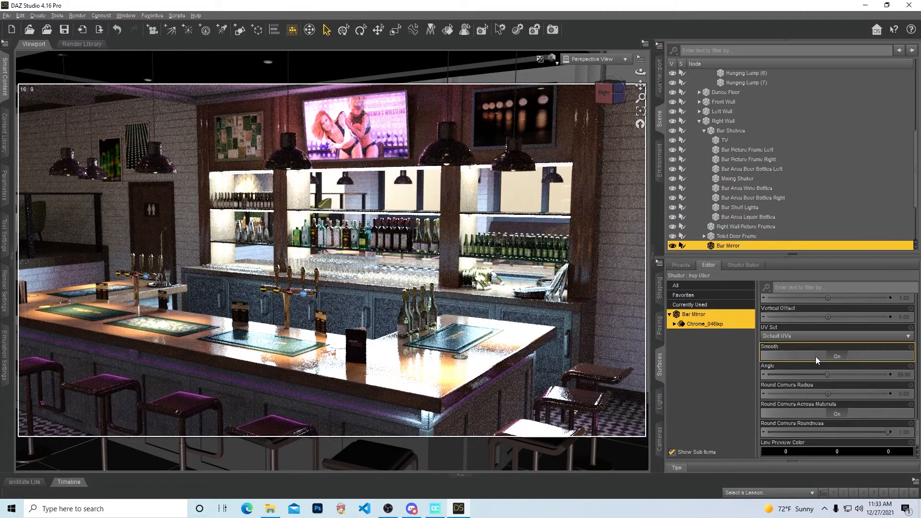
click(680, 324)
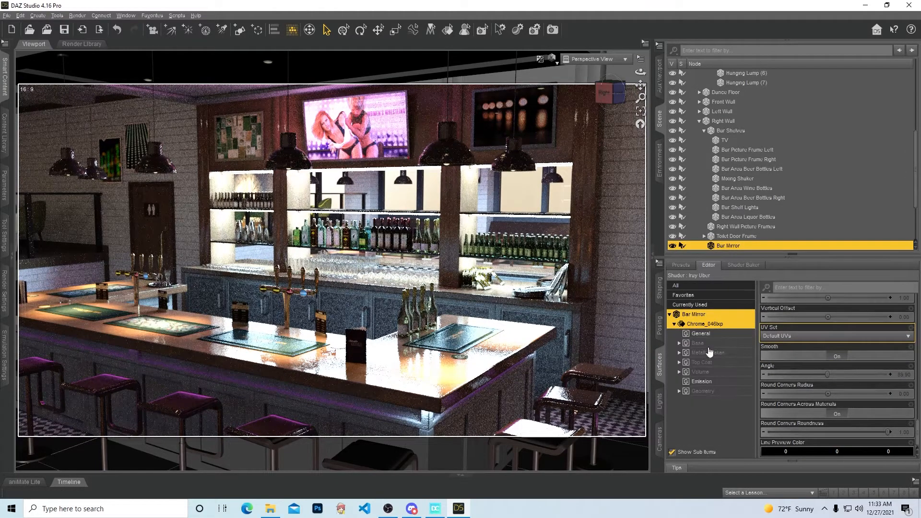
scroll(down, 3)
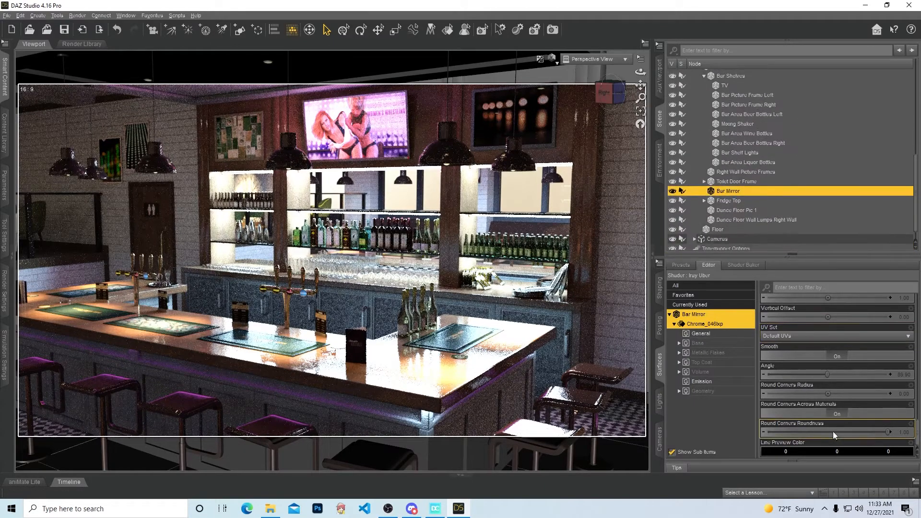
scroll(down, 3)
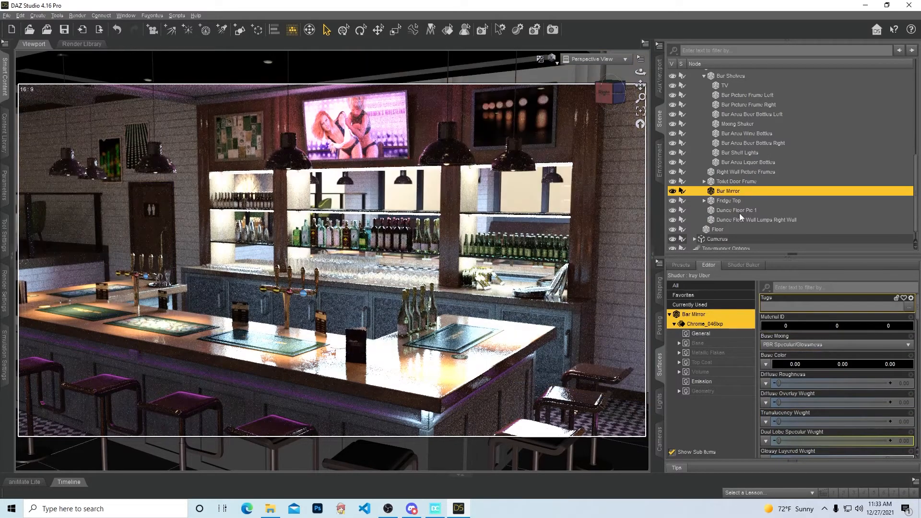
mouse_move(728, 213)
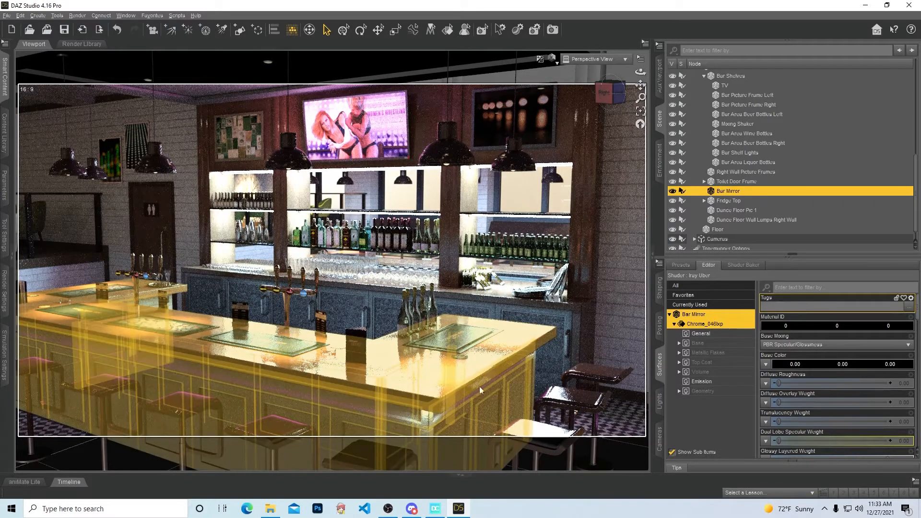
mouse_move(479, 378)
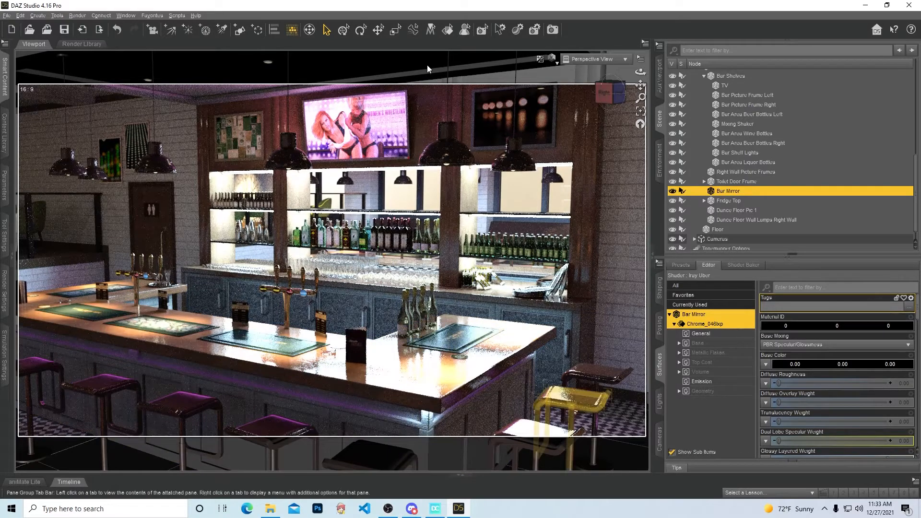
mouse_move(450, 155)
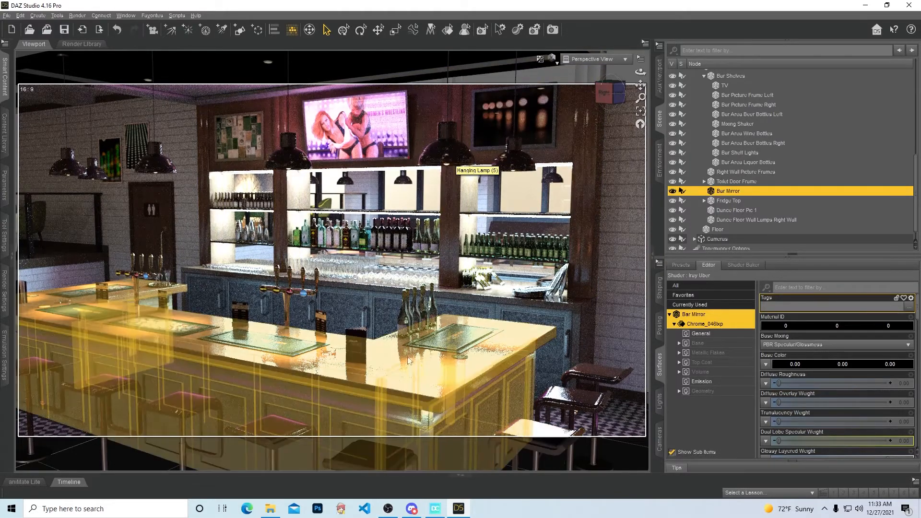
mouse_move(529, 379)
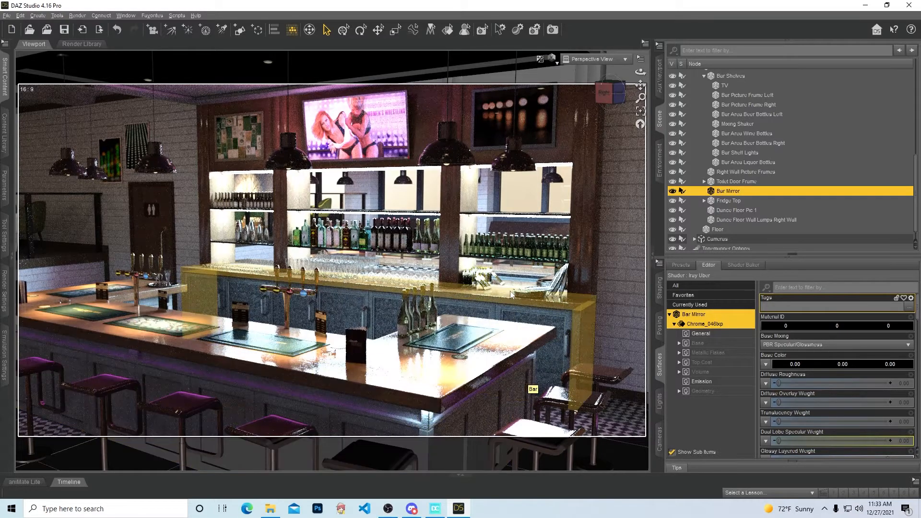
mouse_move(526, 294)
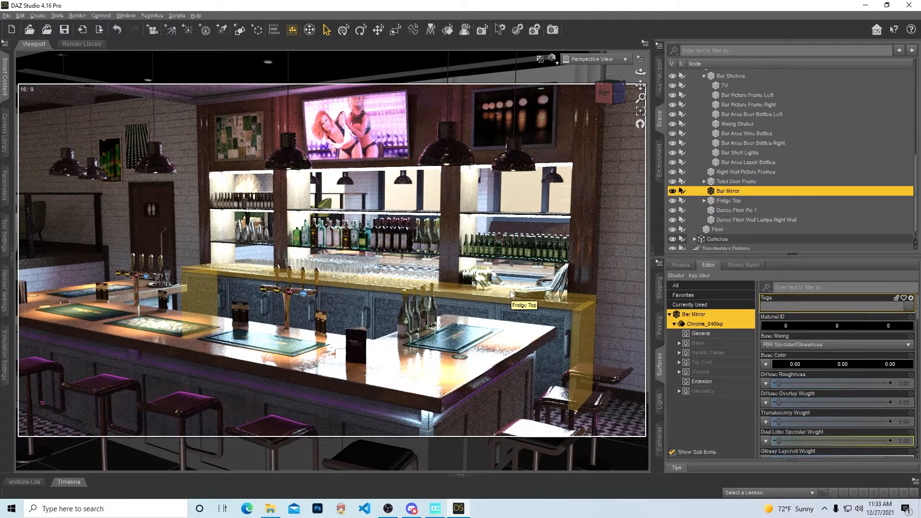
mouse_move(496, 234)
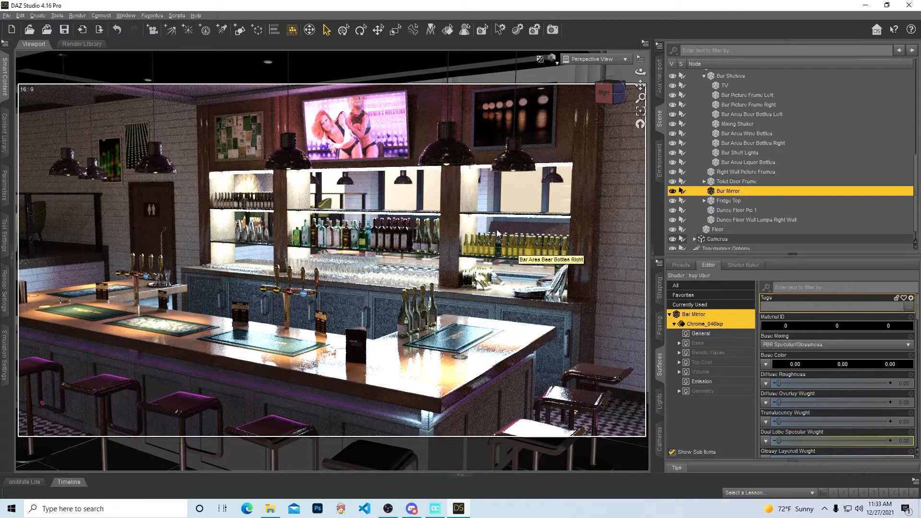
mouse_move(550, 58)
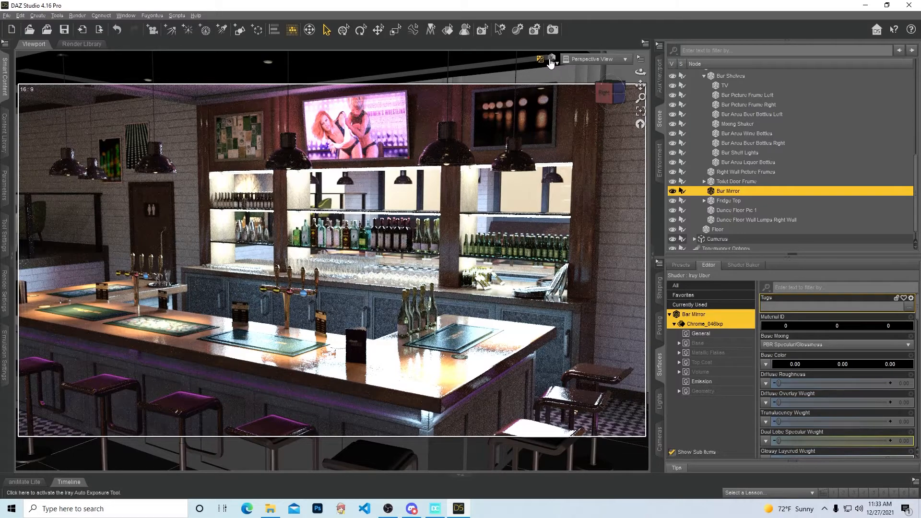
Step: Open the V3D Scene Optimizer, set maps to divide by 2, and browse the element list
click(176, 16)
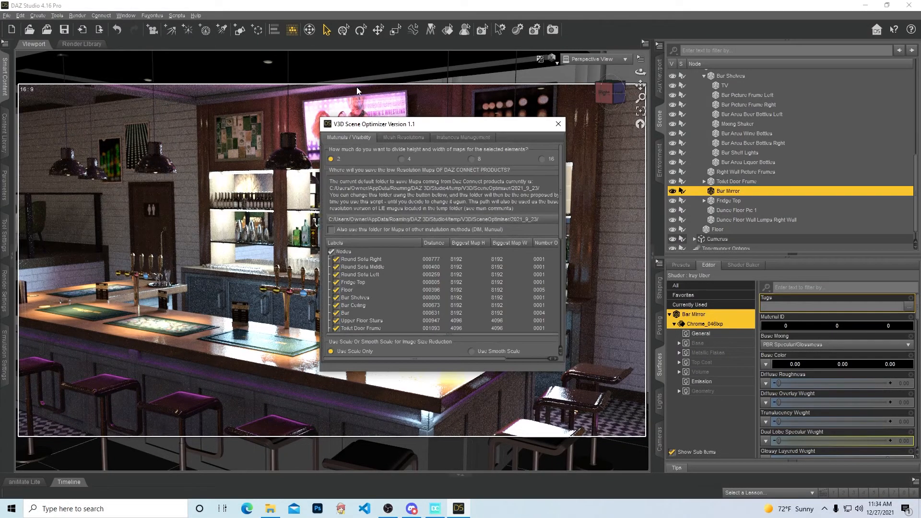
mouse_move(244, 57)
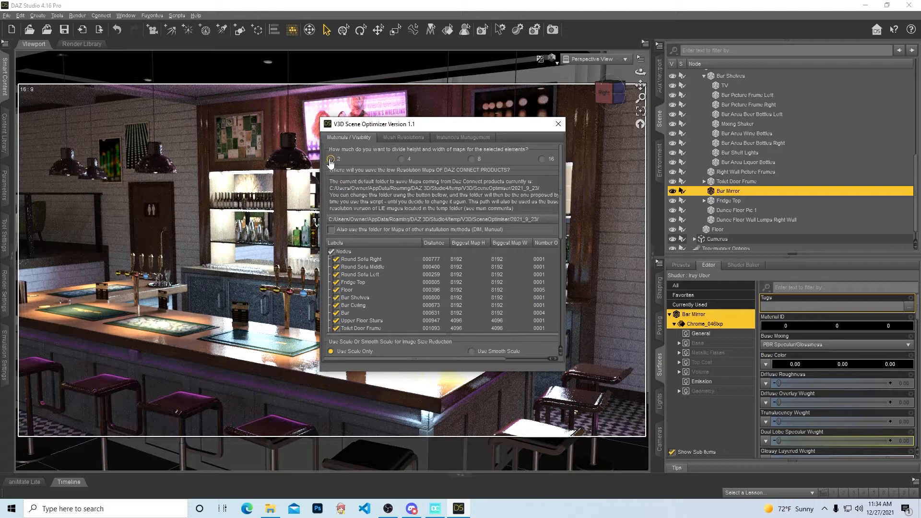
click(332, 160)
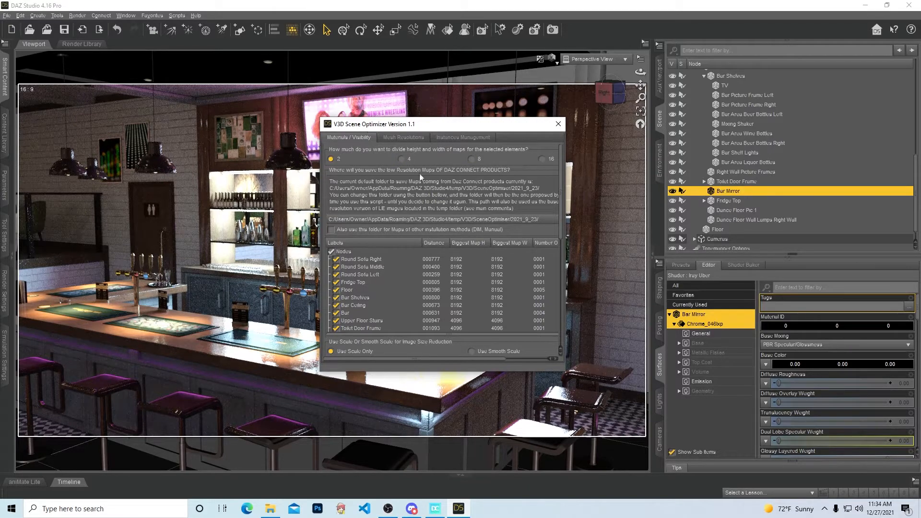
mouse_move(327, 134)
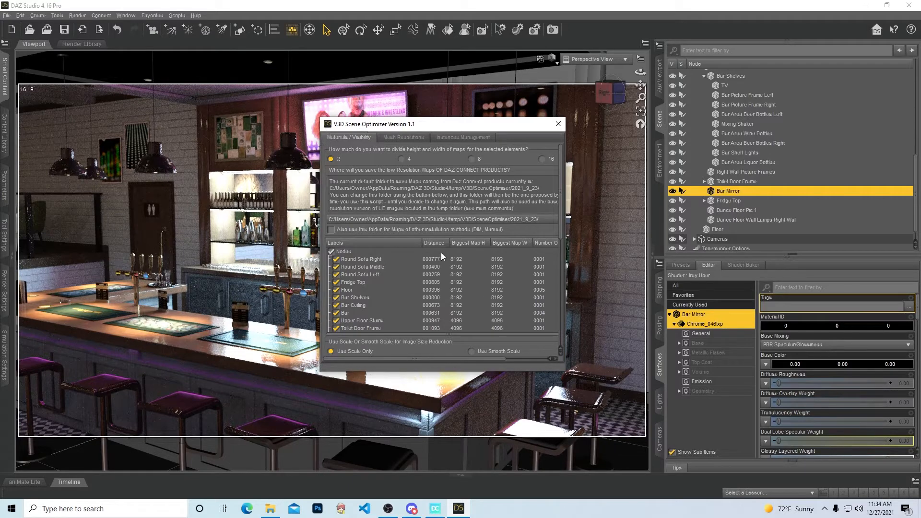
mouse_move(421, 269)
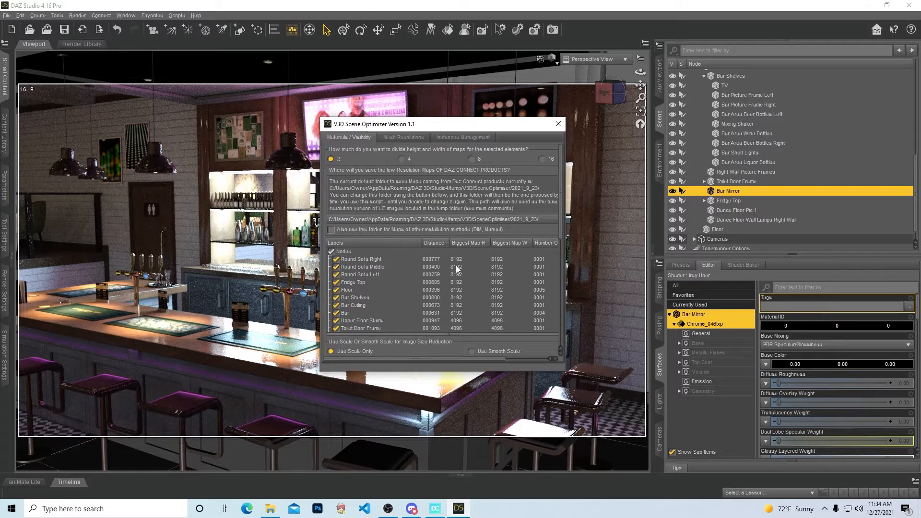
mouse_move(460, 265)
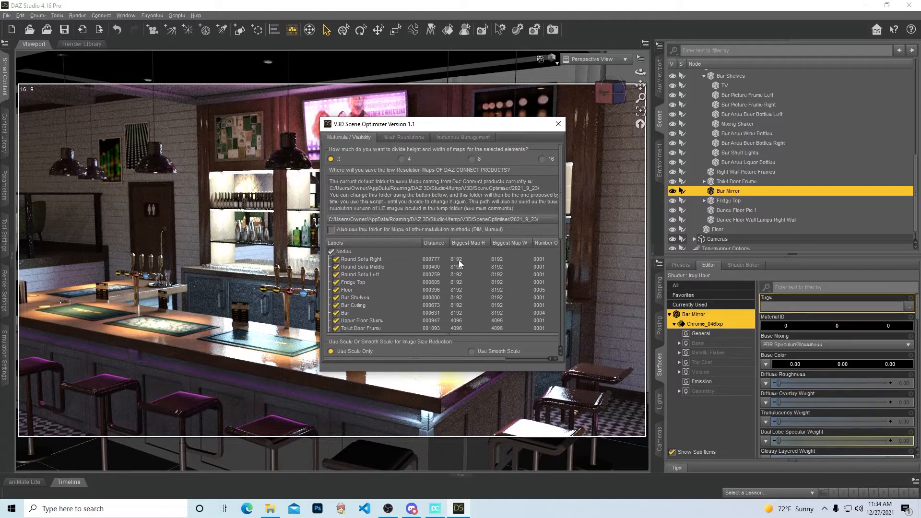
mouse_move(440, 263)
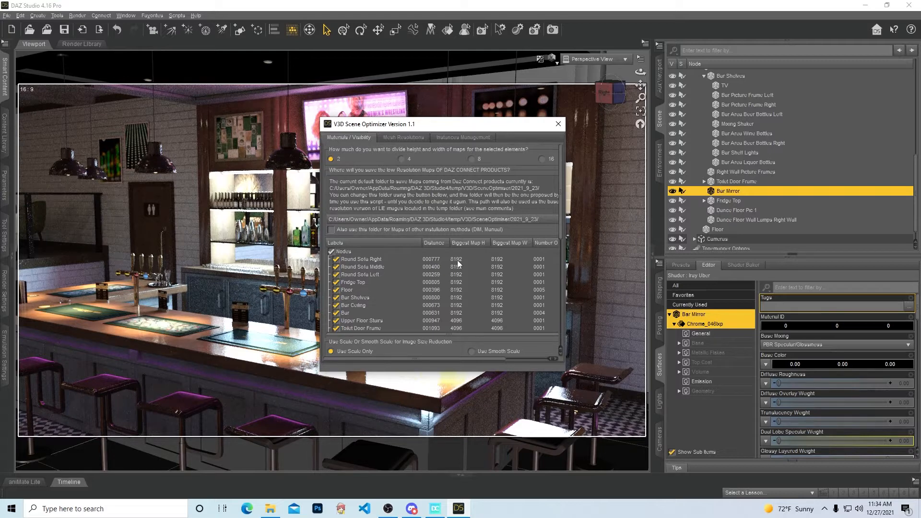
click(401, 160)
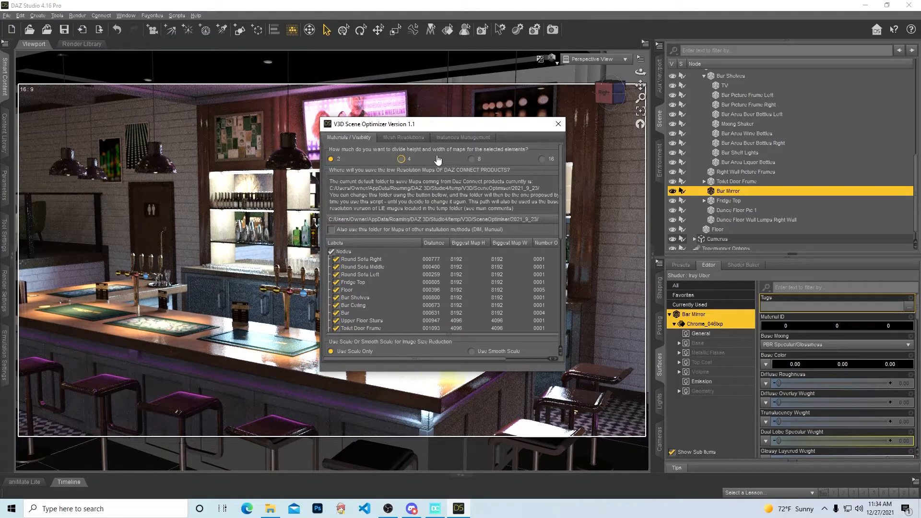
click(331, 159)
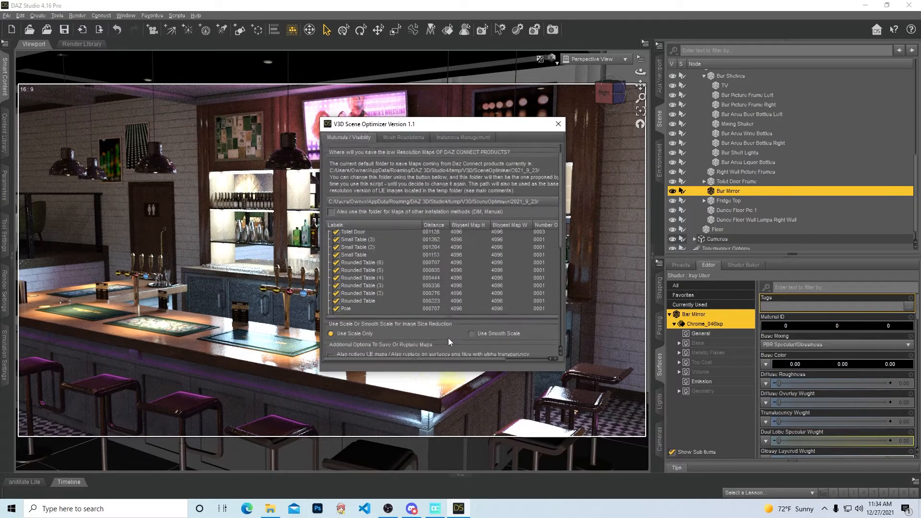
scroll(down, 3)
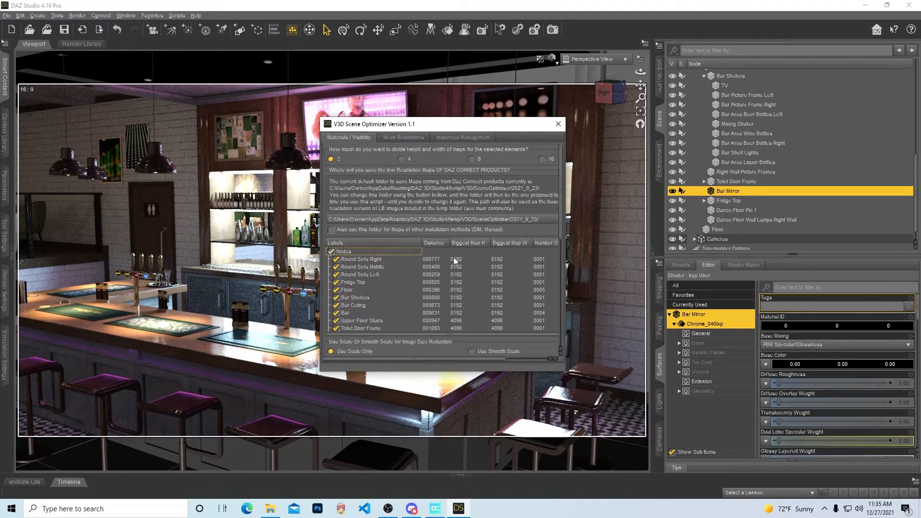
click(361, 259)
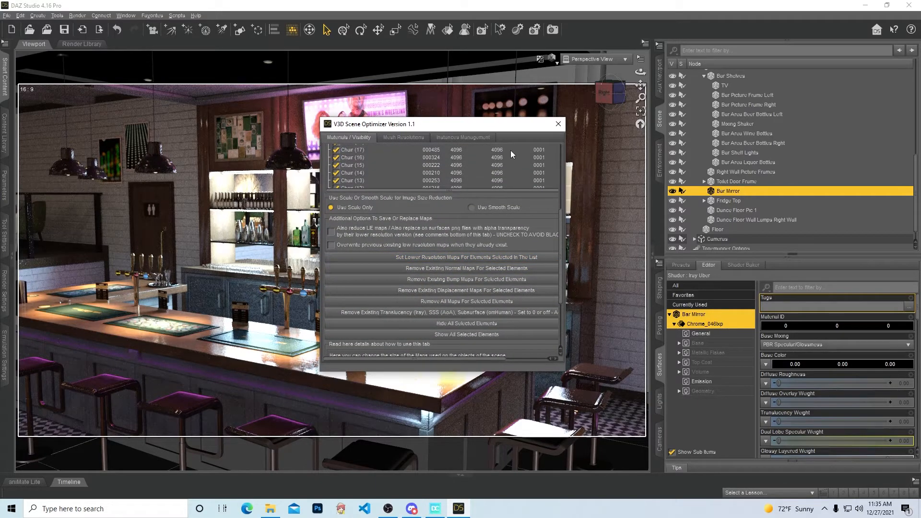
Step: Close the Scene Optimizer and switch the viewport DrawStyle to Texture Shaded
click(557, 124)
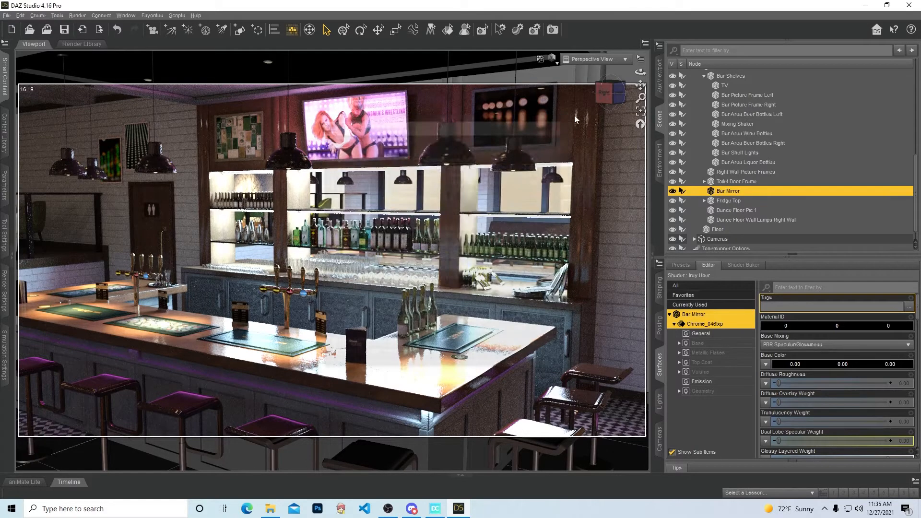
click(540, 58)
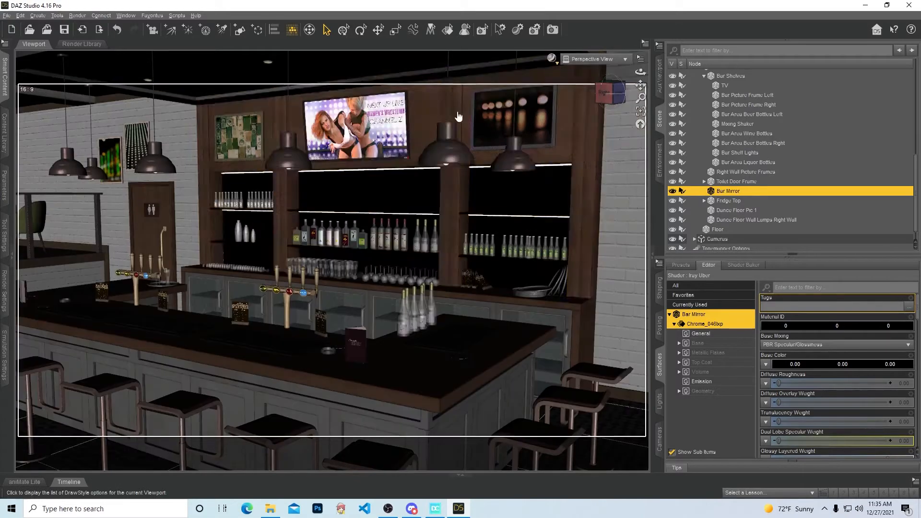
click(176, 15)
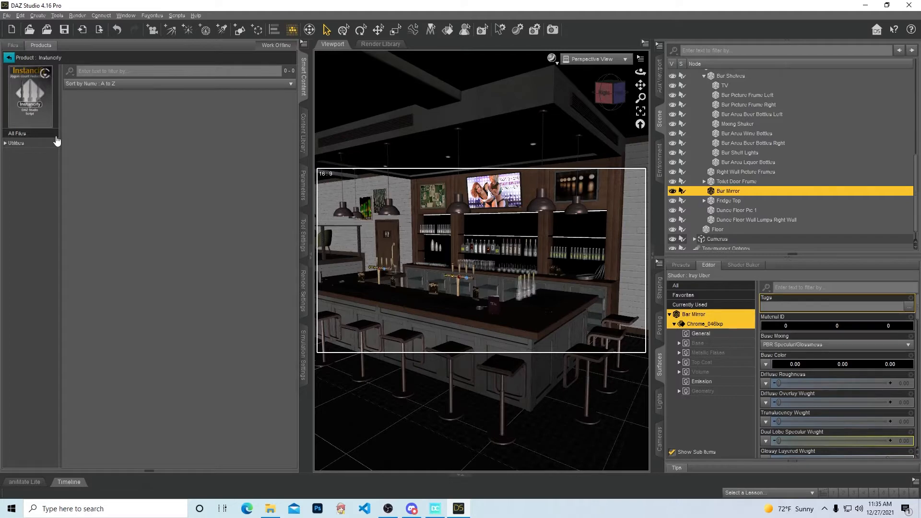
Step: Select the Instancify product in Smart Content Products and show its Utilities folder
click(608, 341)
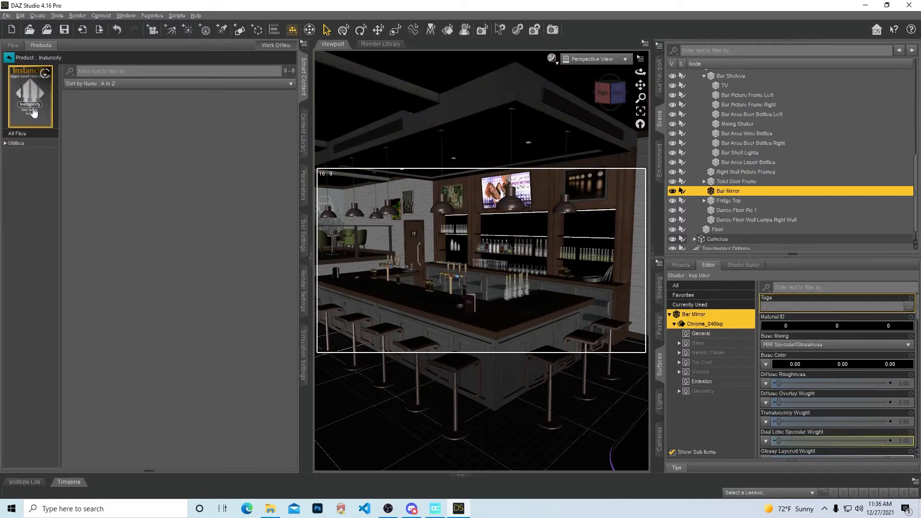
click(16, 143)
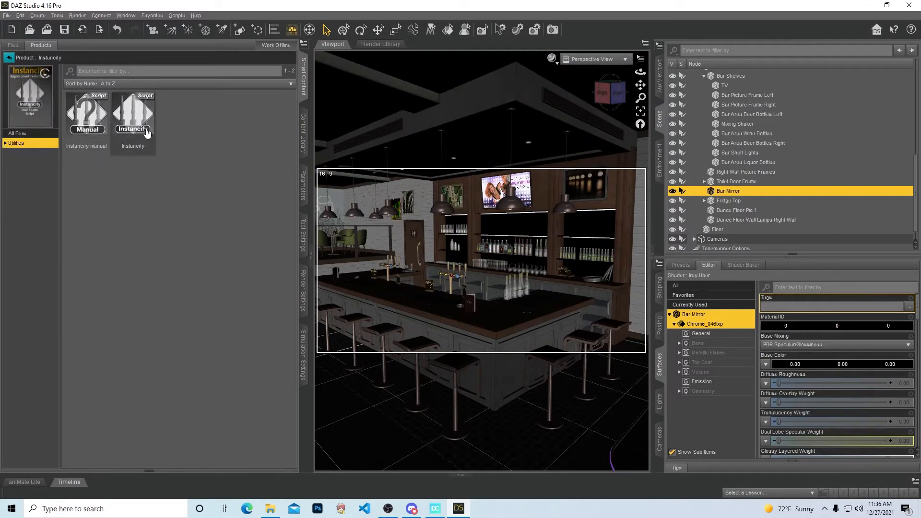
Step: Launch the Instancify script and let its scene analysis run until the reorganization prompt
double_click(133, 113)
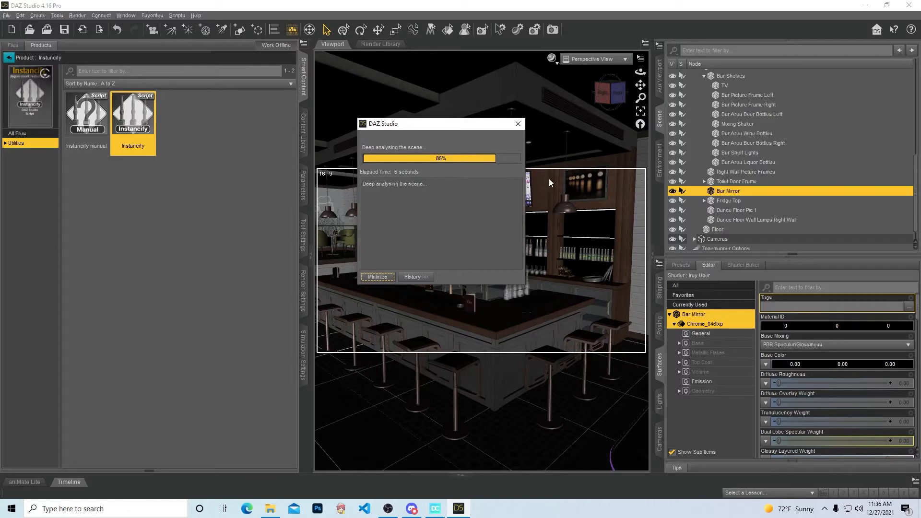
mouse_move(479, 178)
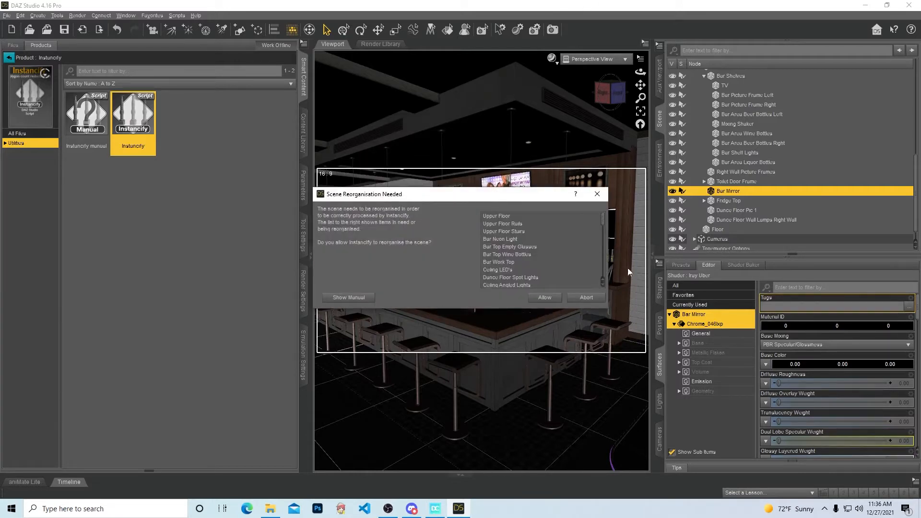
mouse_move(544, 283)
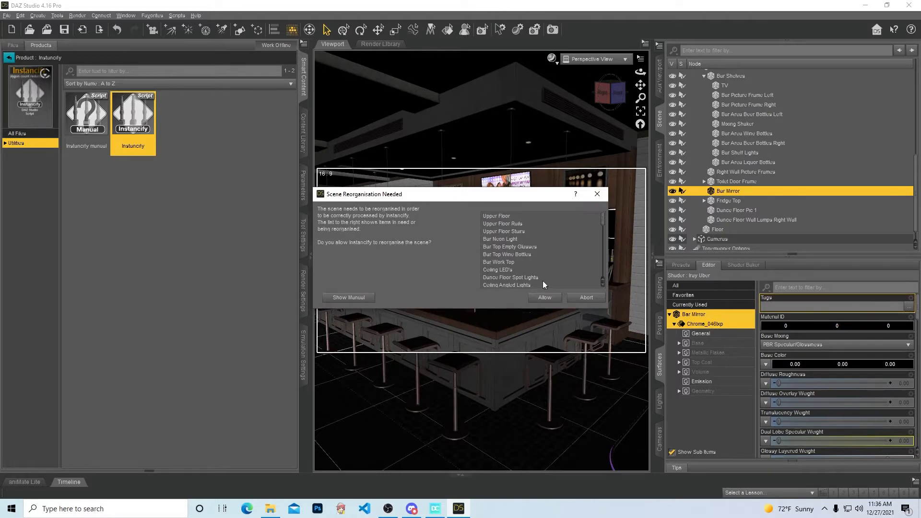
Step: Allow the scene reorganization, then select all duplicate props and convert them to instances
click(544, 297)
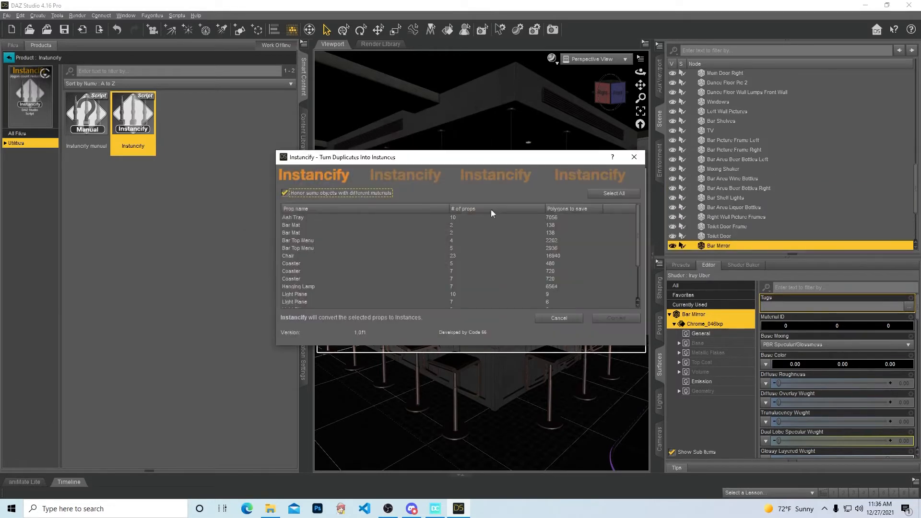
mouse_move(553, 244)
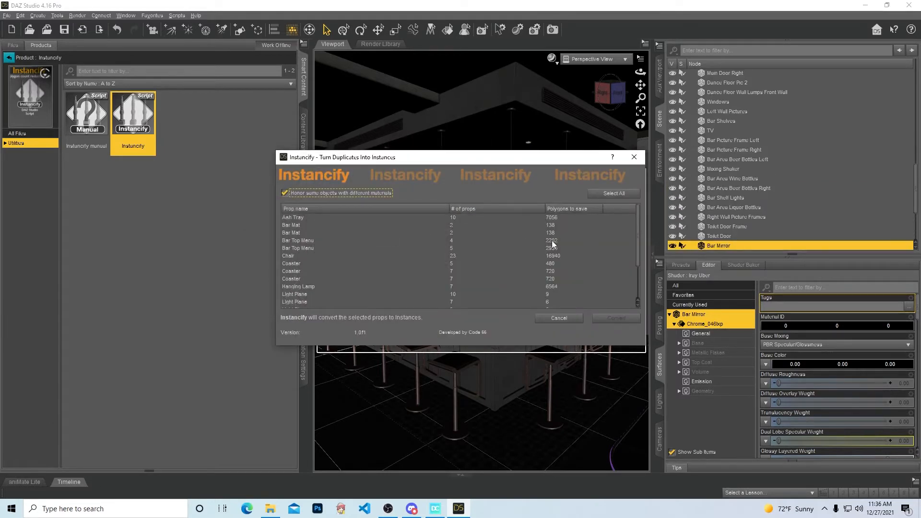
mouse_move(452, 228)
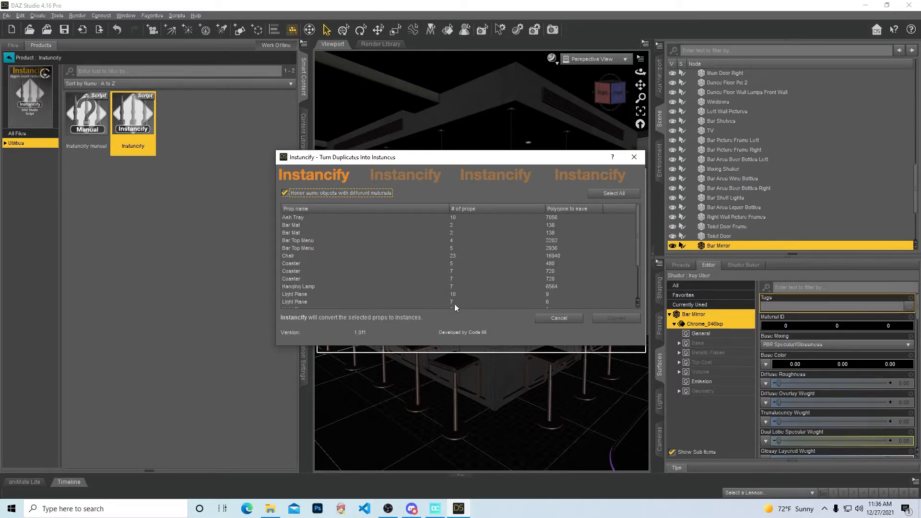
scroll(down, 3)
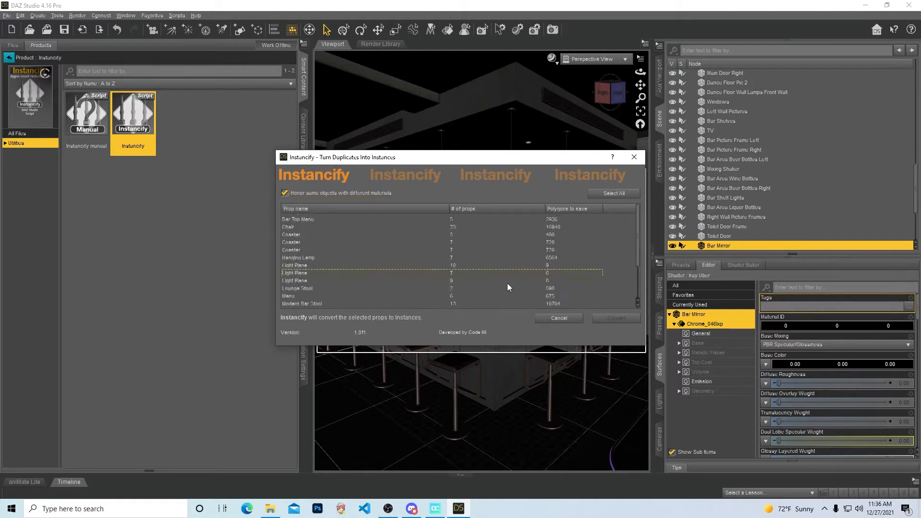
scroll(down, 3)
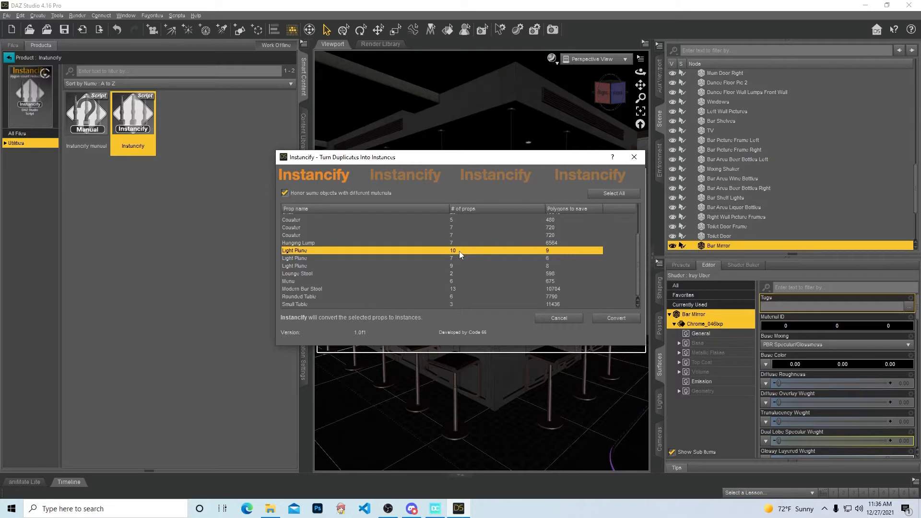
mouse_move(575, 228)
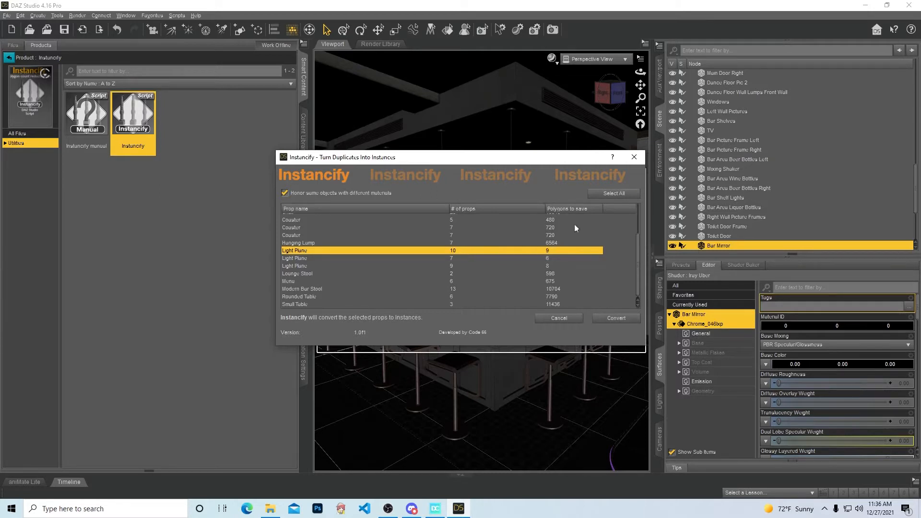
mouse_move(573, 257)
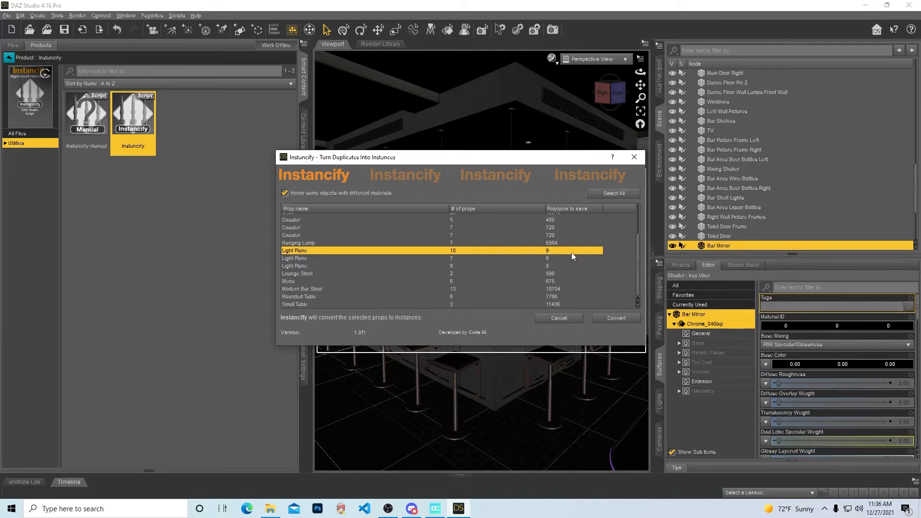
click(612, 193)
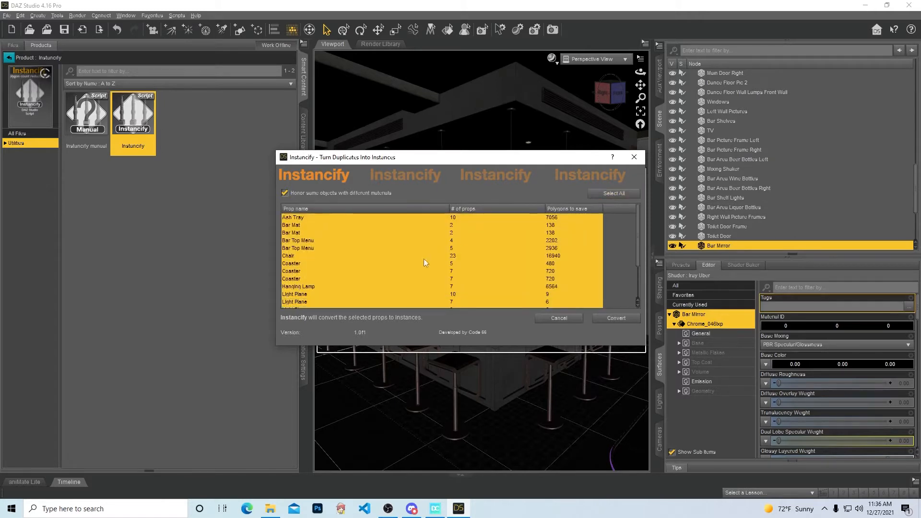
click(615, 318)
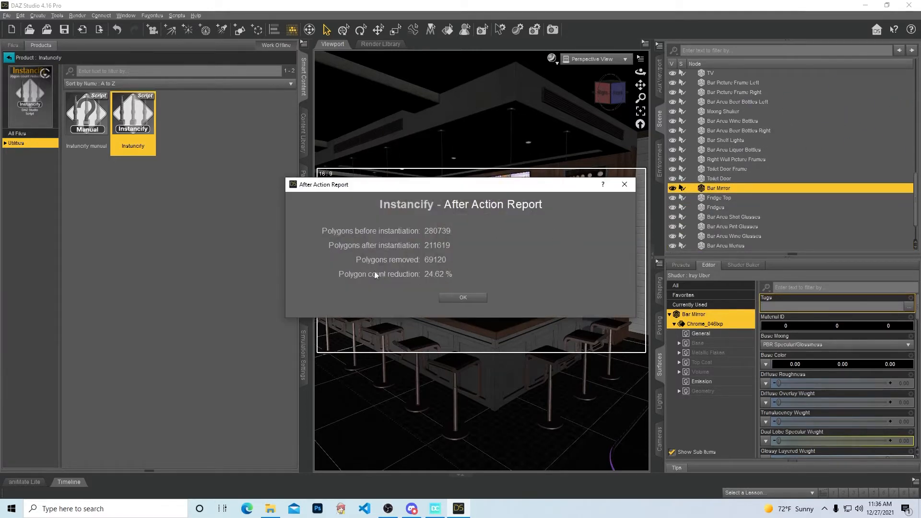
mouse_move(467, 285)
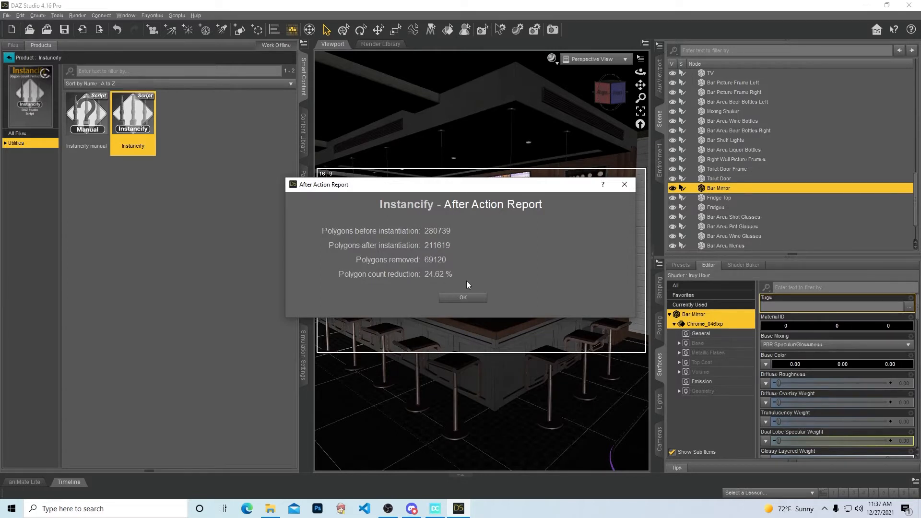
mouse_move(433, 254)
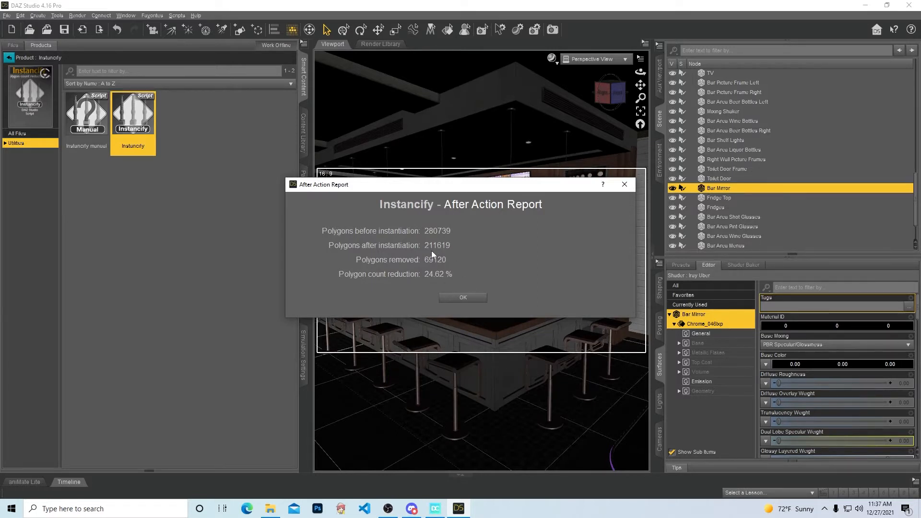
Step: Dismiss the polygon reduction report and return to the Instancify product's contents
click(463, 297)
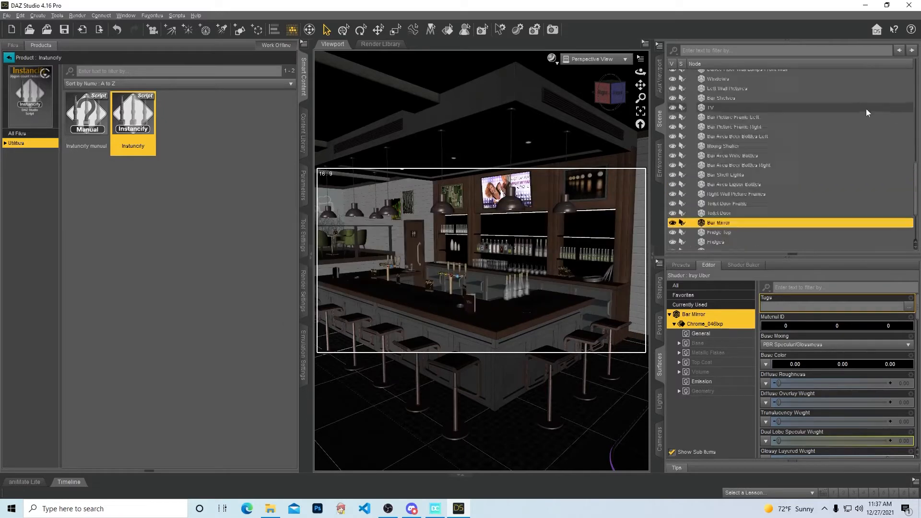
scroll(up, 3)
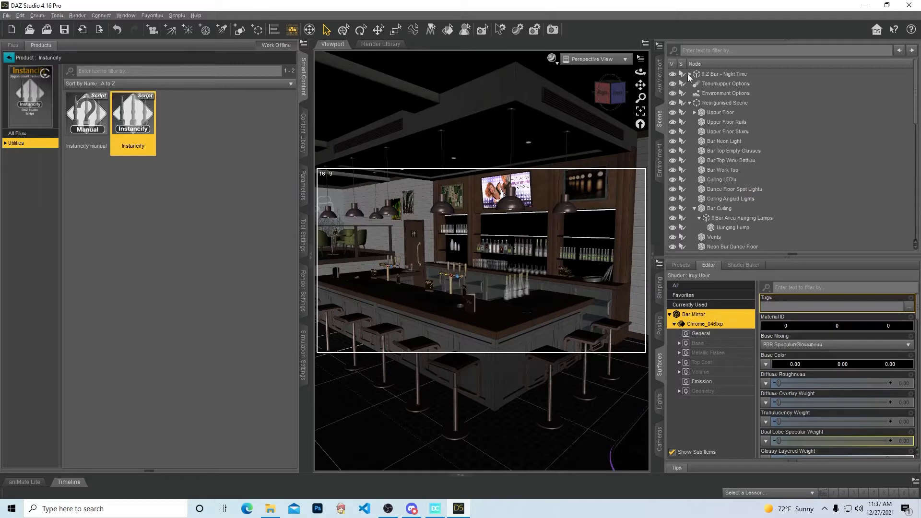
click(609, 91)
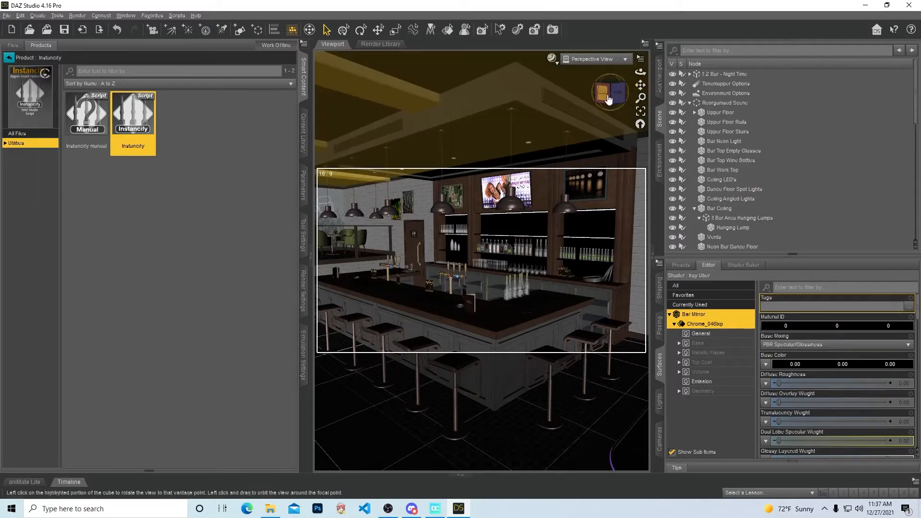
mouse_move(610, 97)
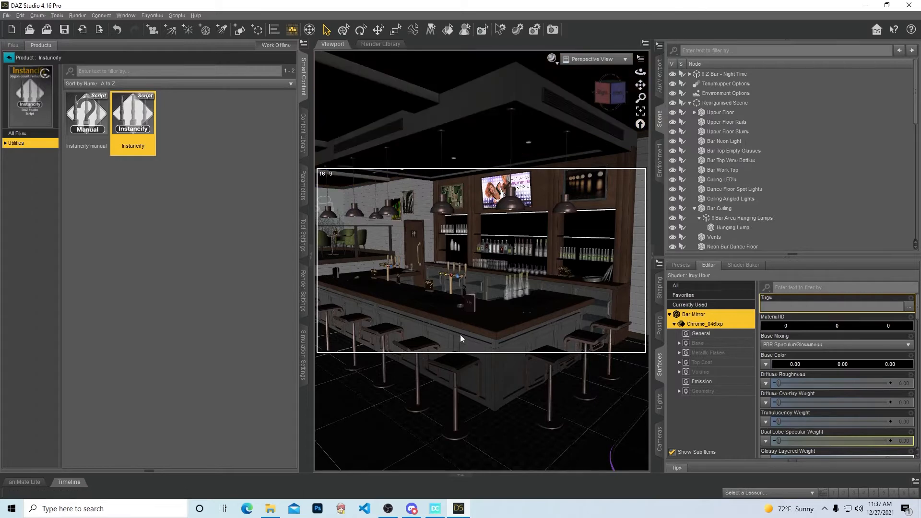
mouse_move(313, 228)
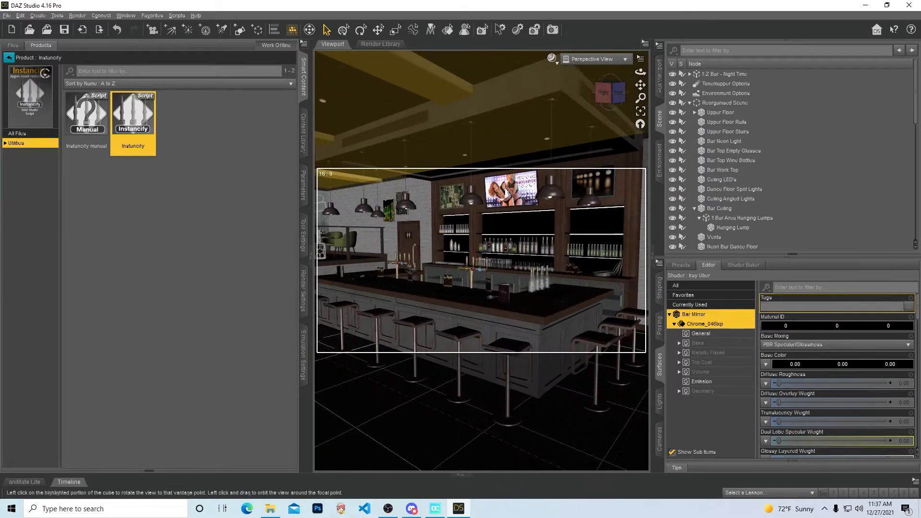
mouse_move(132, 112)
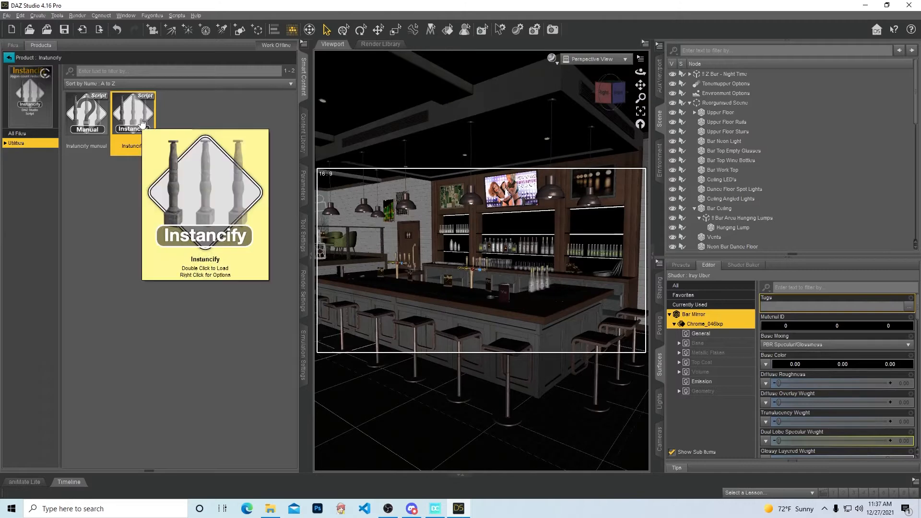
mouse_move(288, 4)
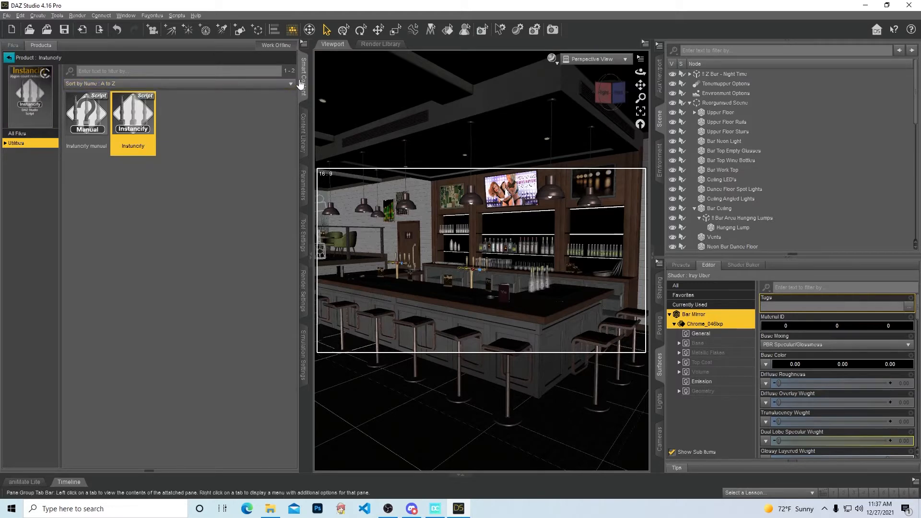
mouse_move(303, 81)
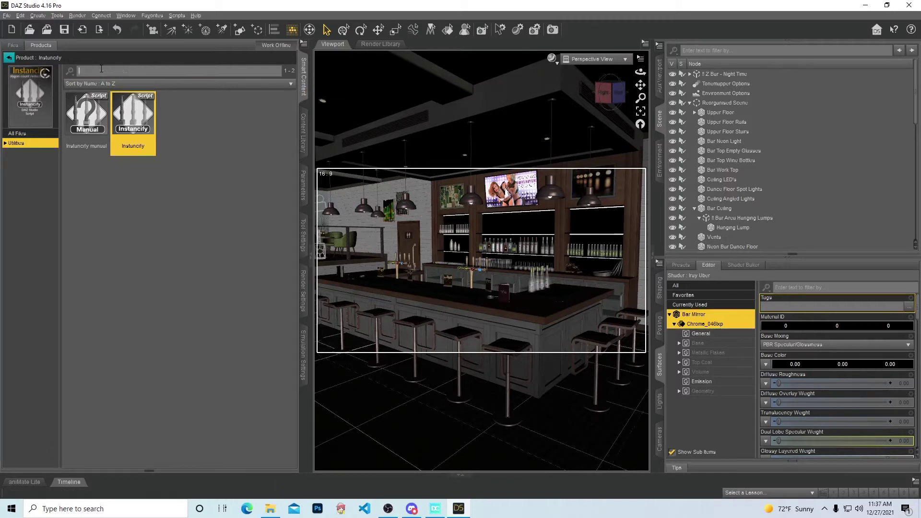
Step: Filter Smart Content Products by 'ghost' and open the Iray Ghost Light Kit 2 tile
text(ghost)
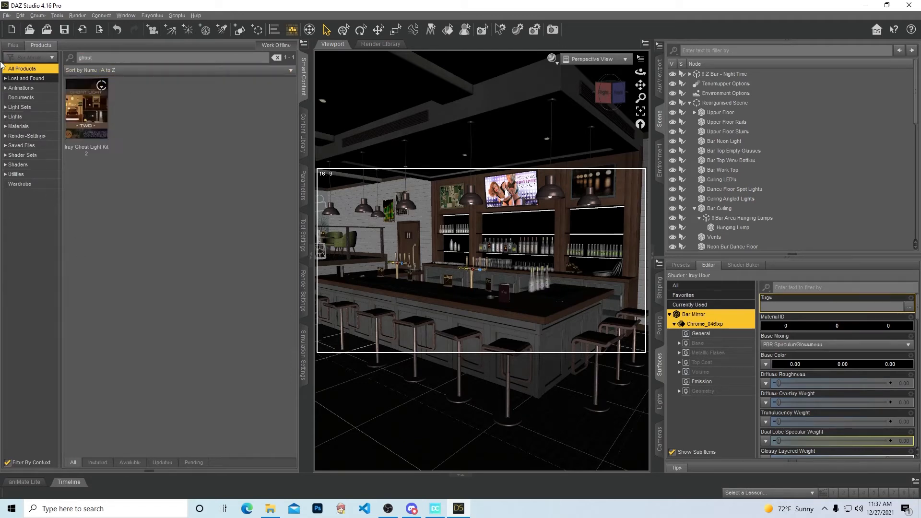
double_click(86, 109)
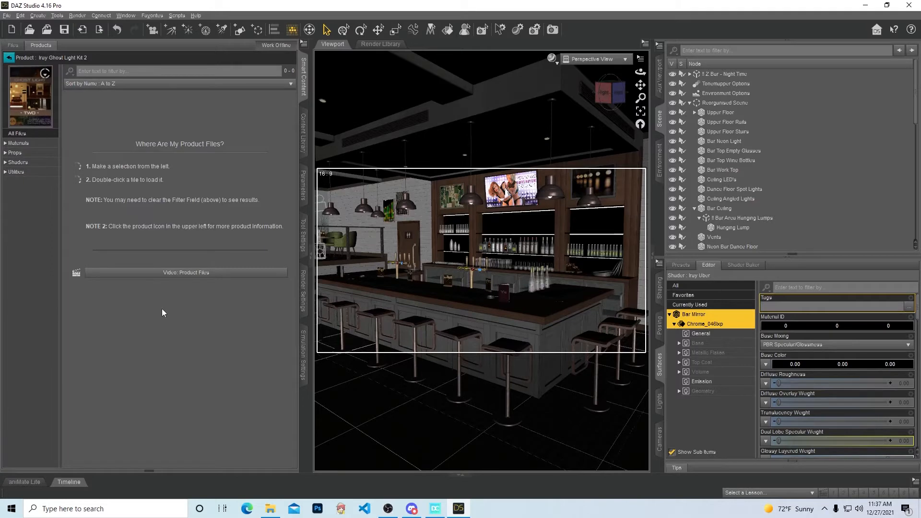
mouse_move(199, 162)
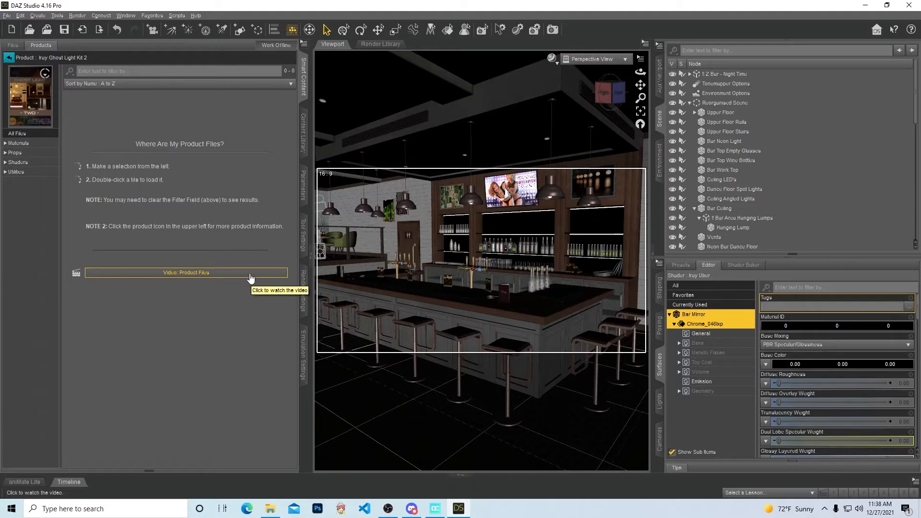
mouse_move(177, 15)
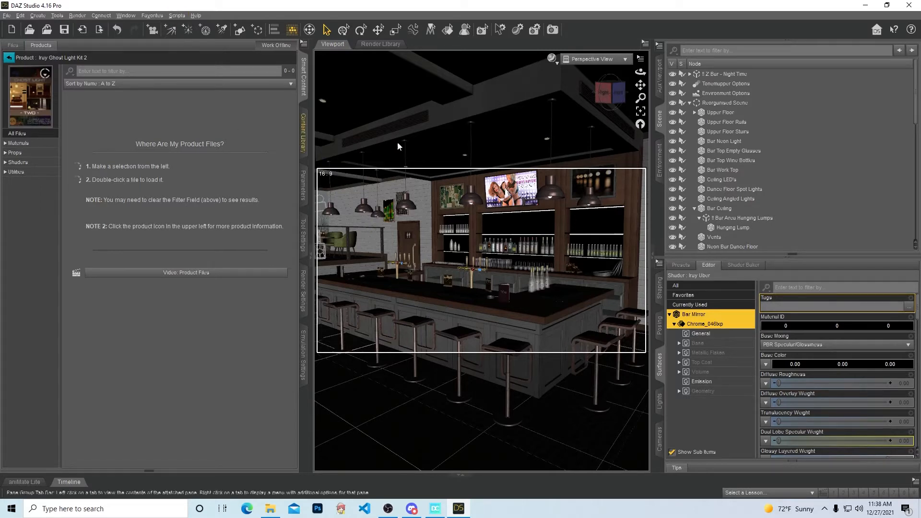
mouse_move(421, 319)
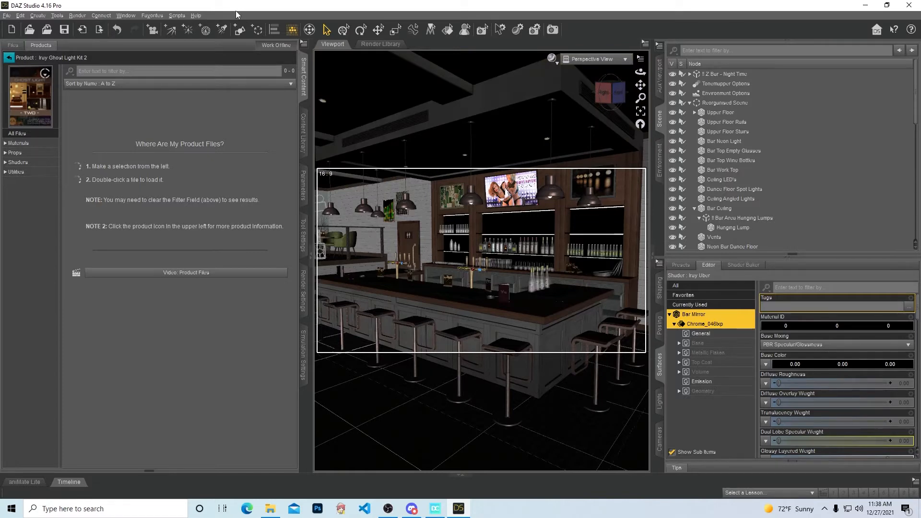
mouse_move(2, 98)
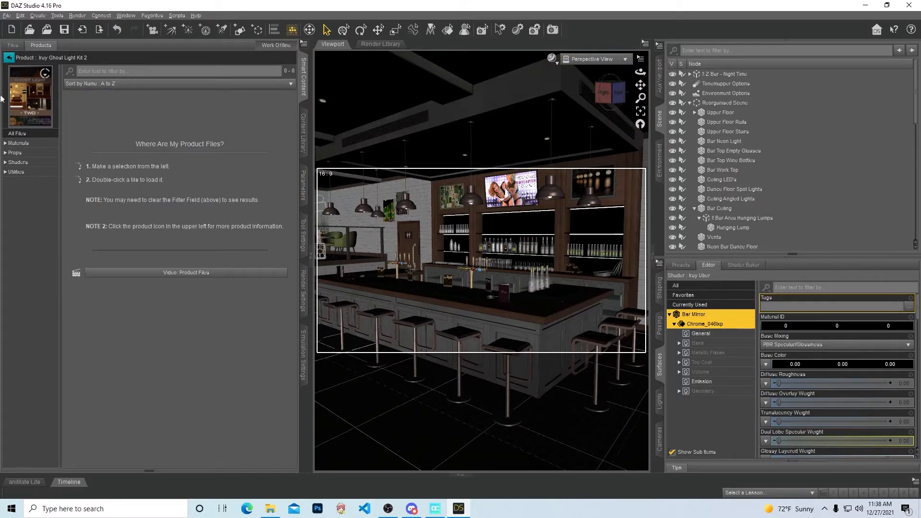
mouse_move(143, 217)
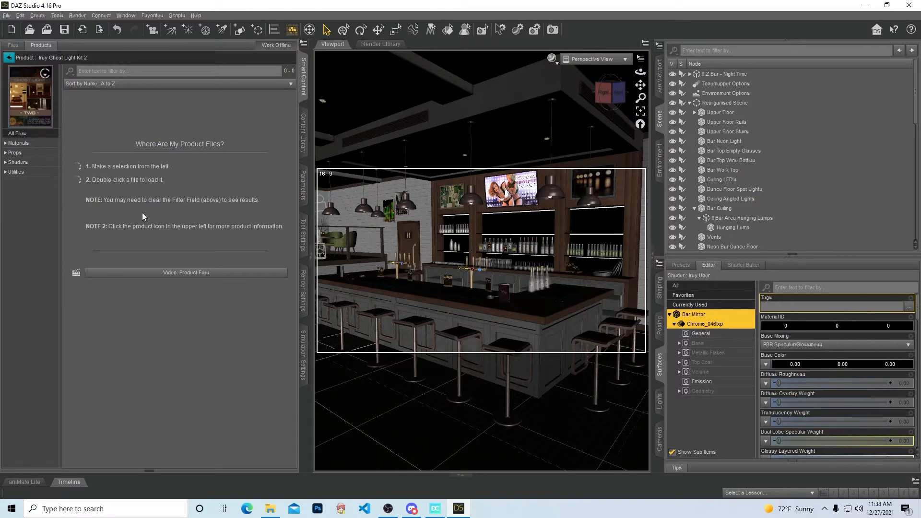
click(303, 299)
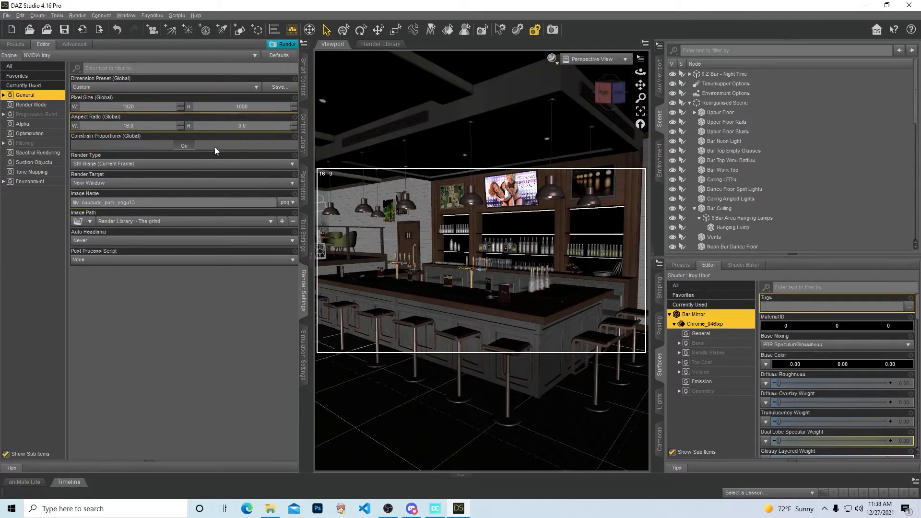
mouse_move(139, 101)
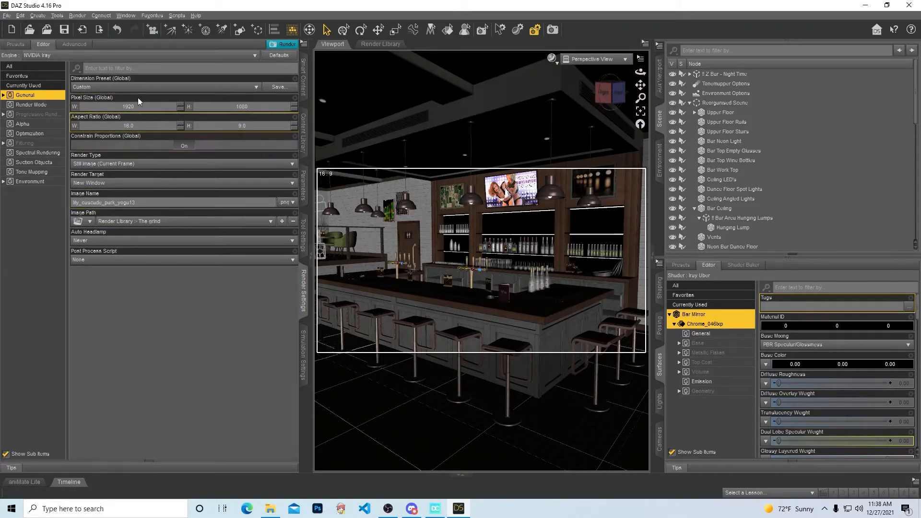
Step: Step through Progressive Rendering (confirming rendering quality), Optimization, Tone Mapping and Environment settings
click(37, 114)
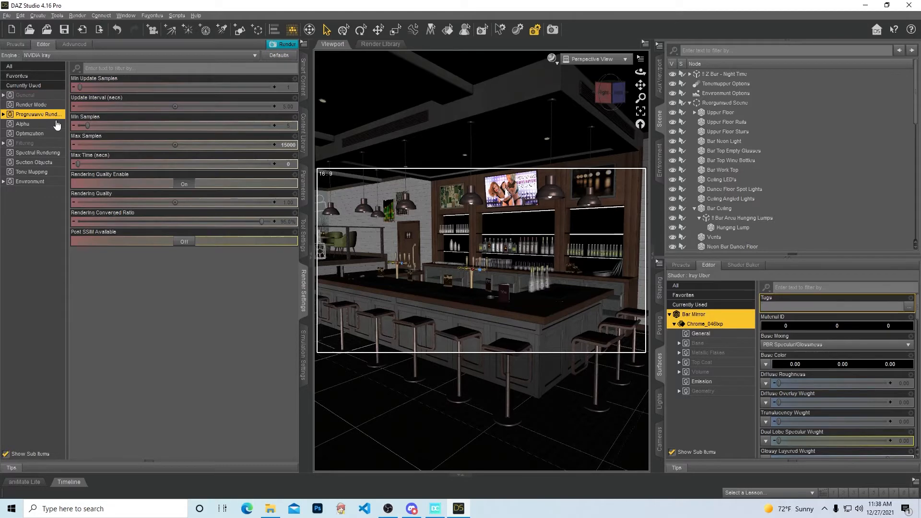
mouse_move(84, 218)
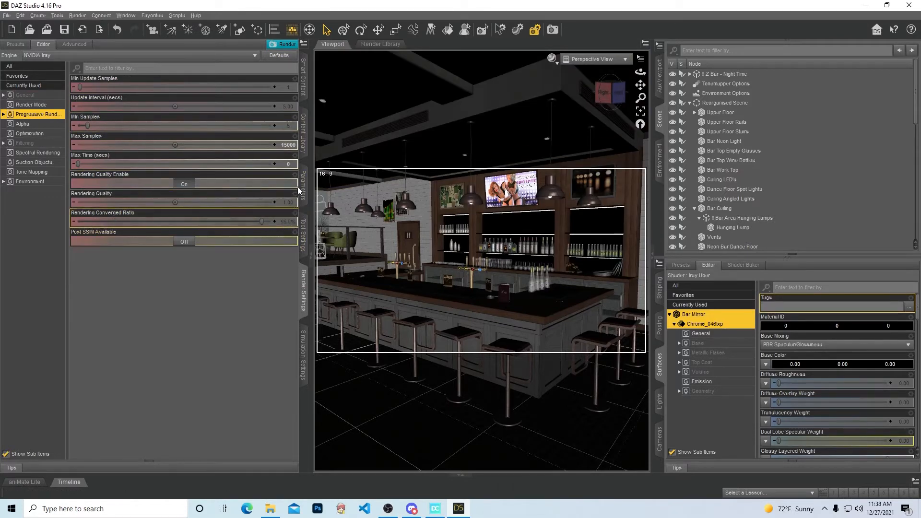
mouse_move(291, 203)
text(1.5)
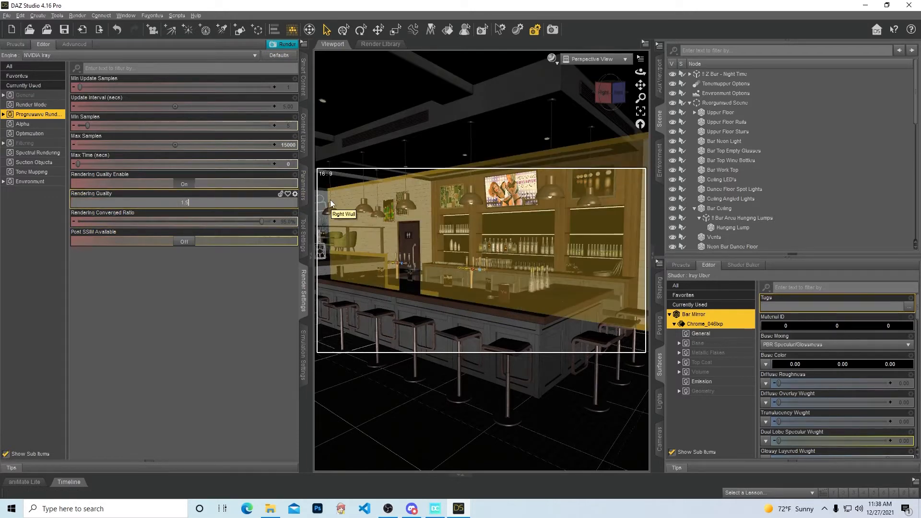
click(184, 202)
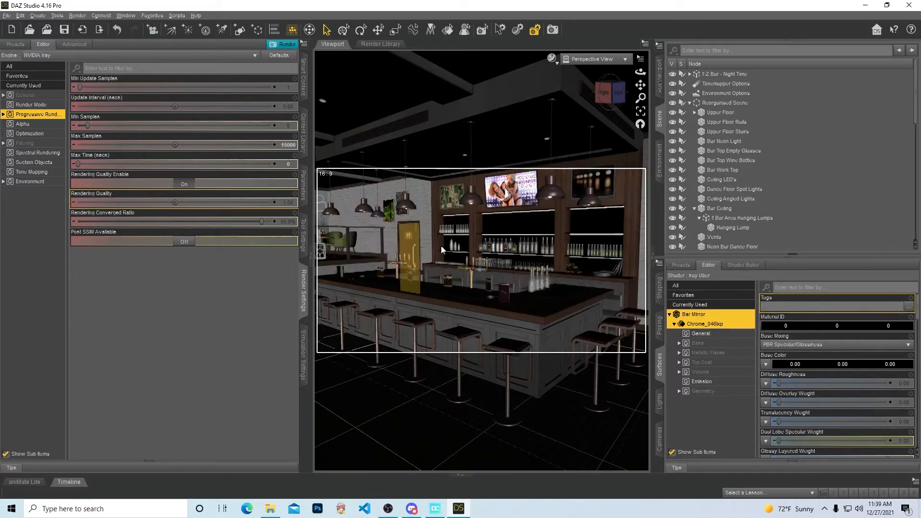
mouse_move(288, 204)
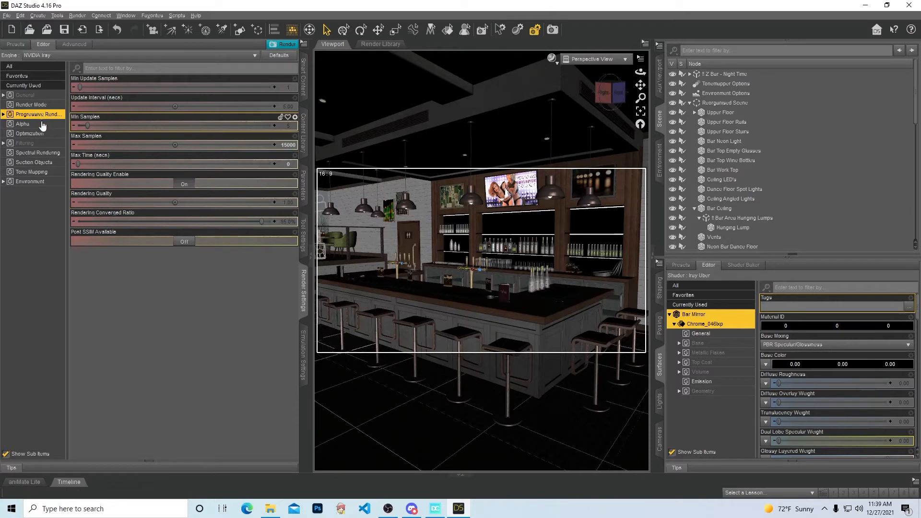
click(30, 133)
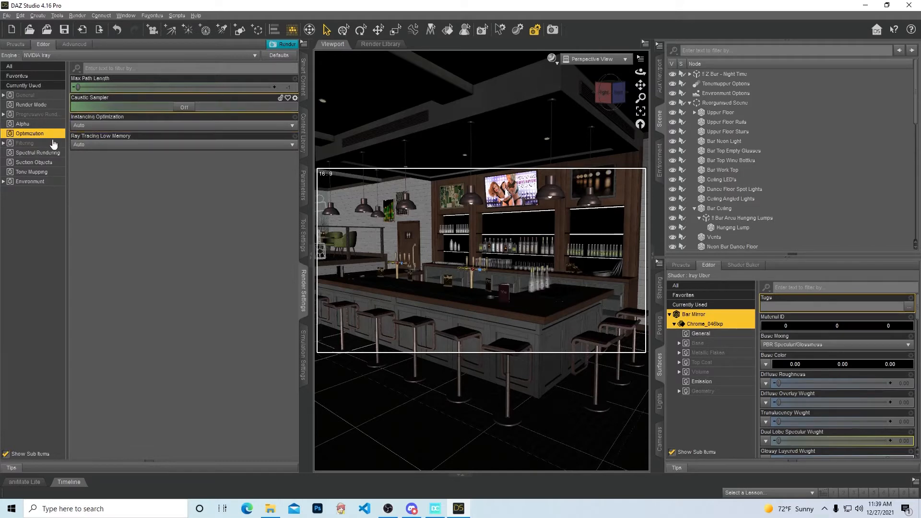
mouse_move(42, 144)
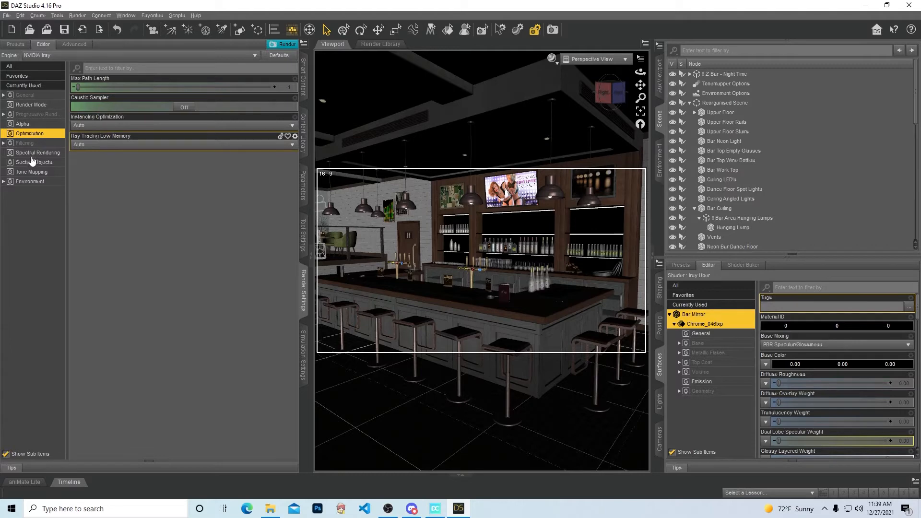
click(32, 172)
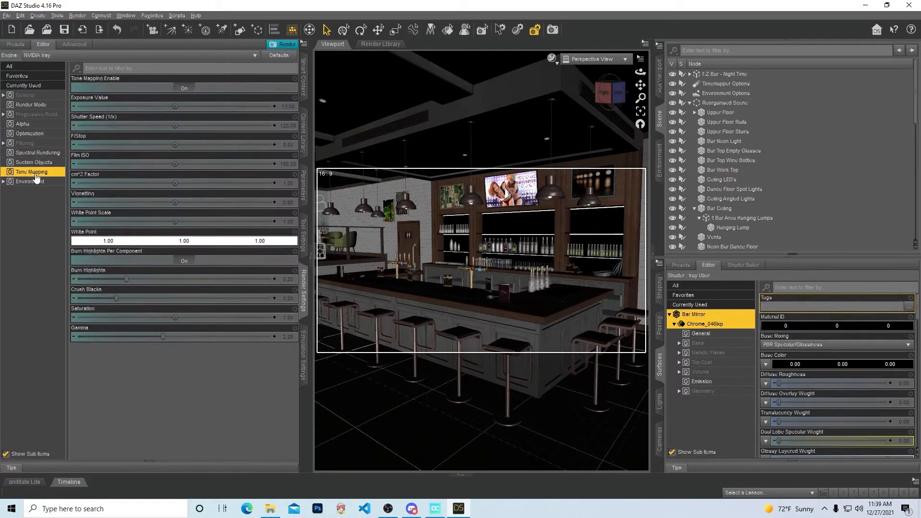
mouse_move(32, 181)
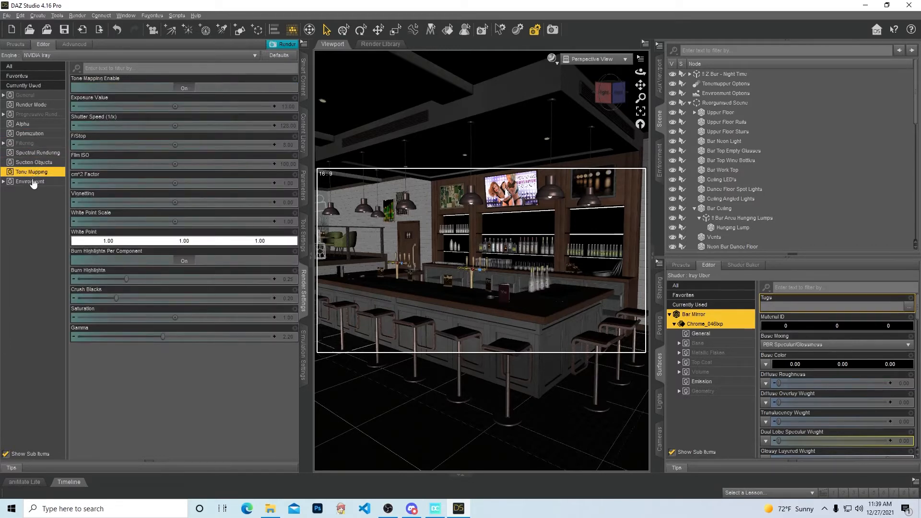
click(30, 181)
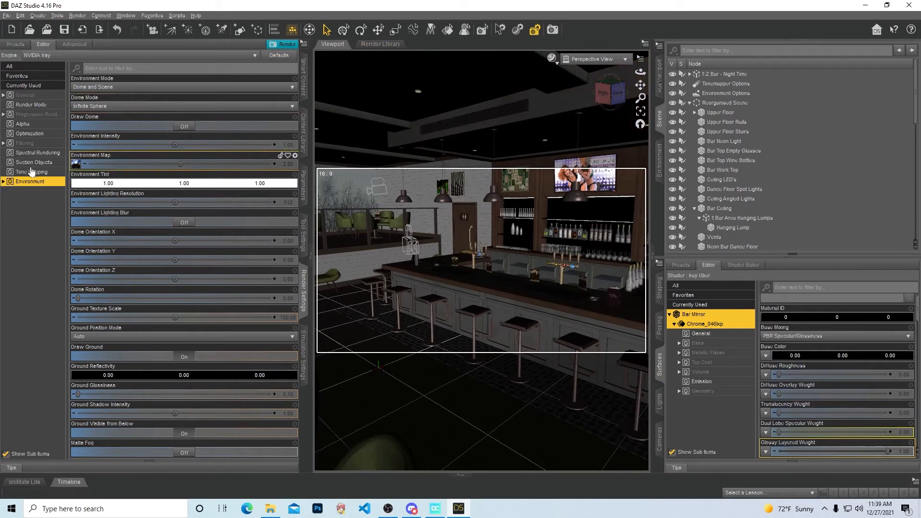
Step: Browse the Iray spectral, filtering and optimization settings, ending back on Progressive Rendering
click(38, 152)
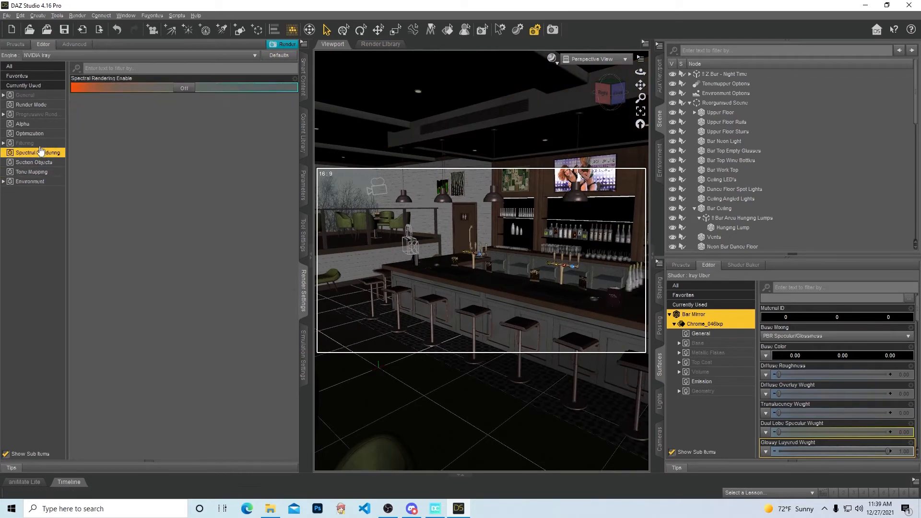
click(25, 143)
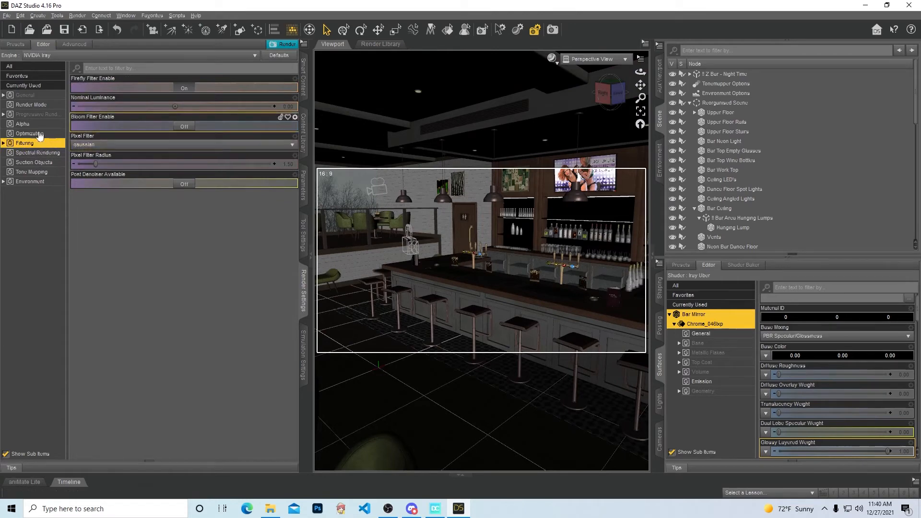
click(29, 133)
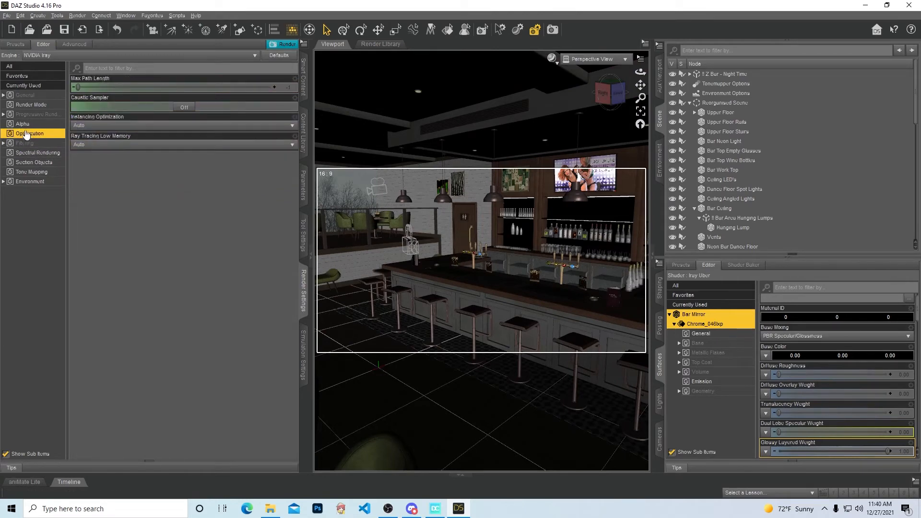
click(37, 114)
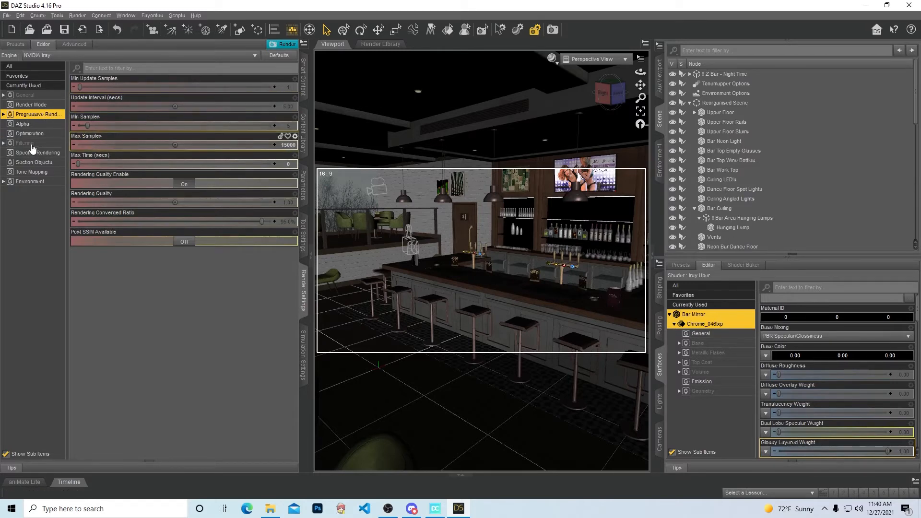
mouse_move(18, 246)
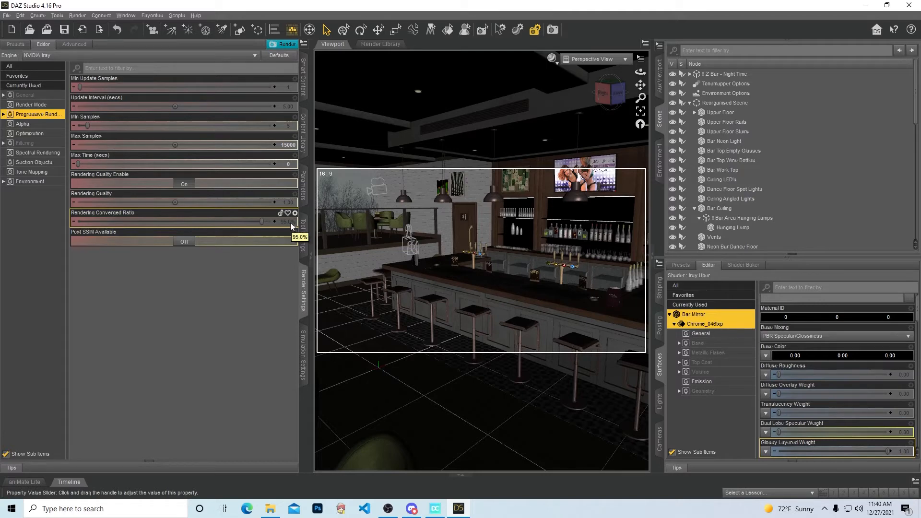
mouse_move(300, 230)
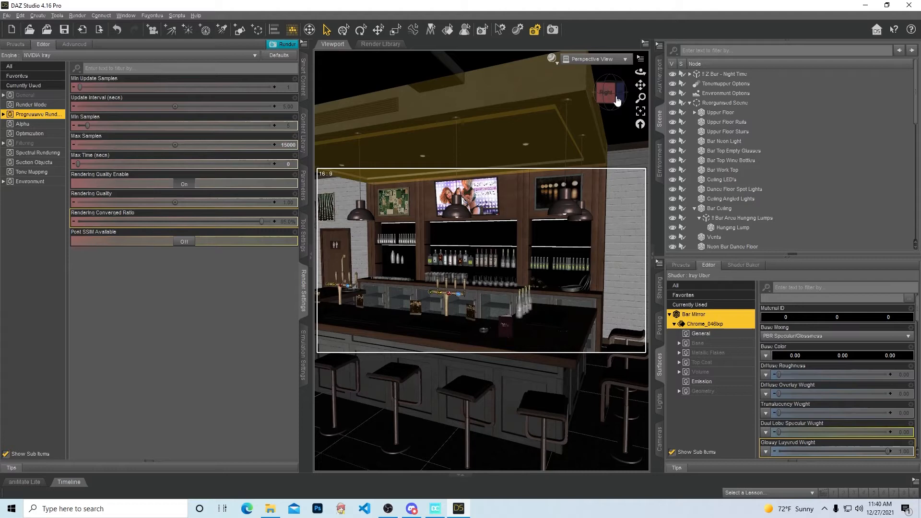
mouse_move(535, 102)
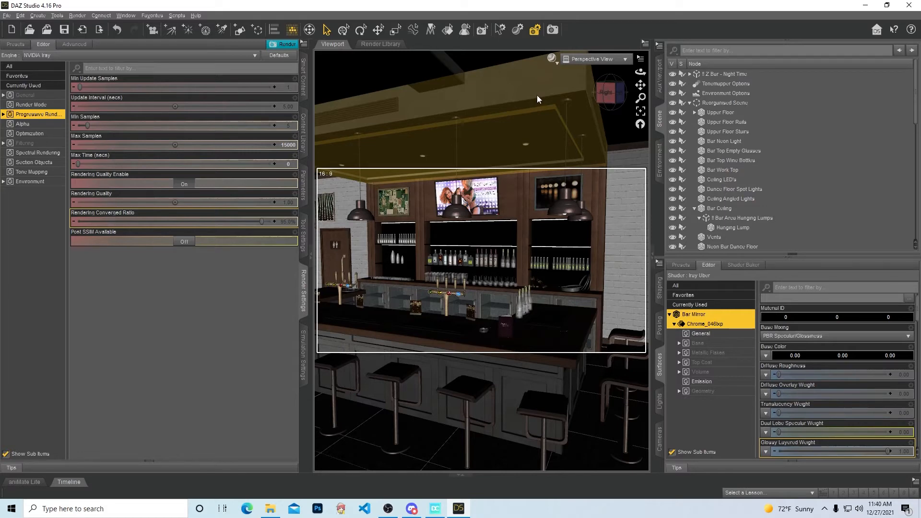
mouse_move(539, 110)
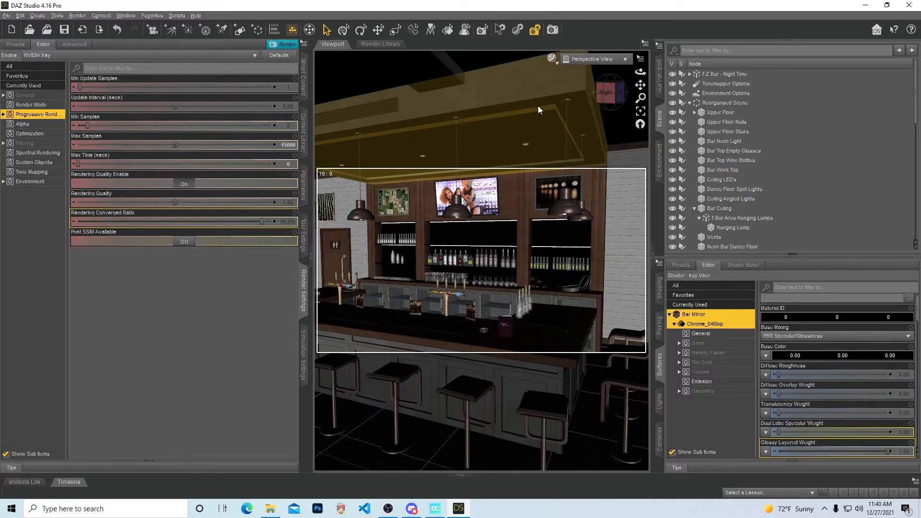
mouse_move(528, 151)
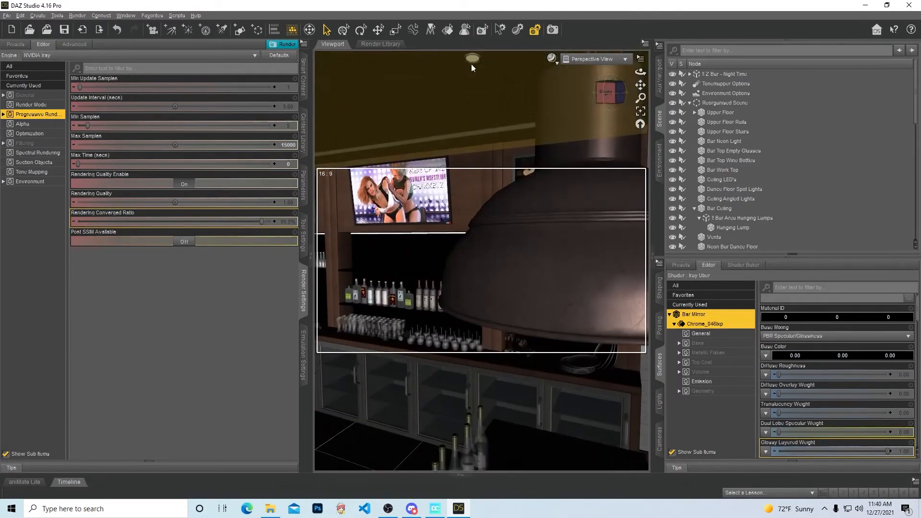
Step: Select Ceiling LED's and load its LED and Light_Frame surfaces, scrolling through their properties
click(722, 179)
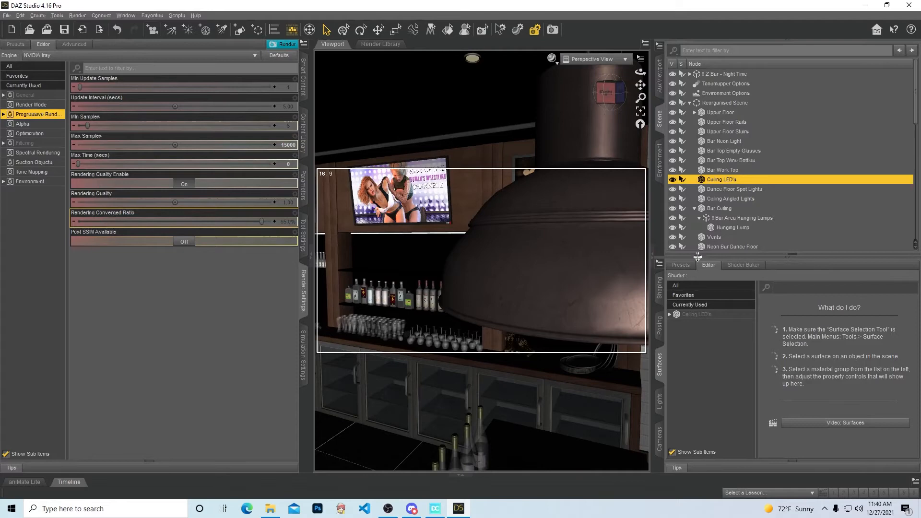
click(696, 314)
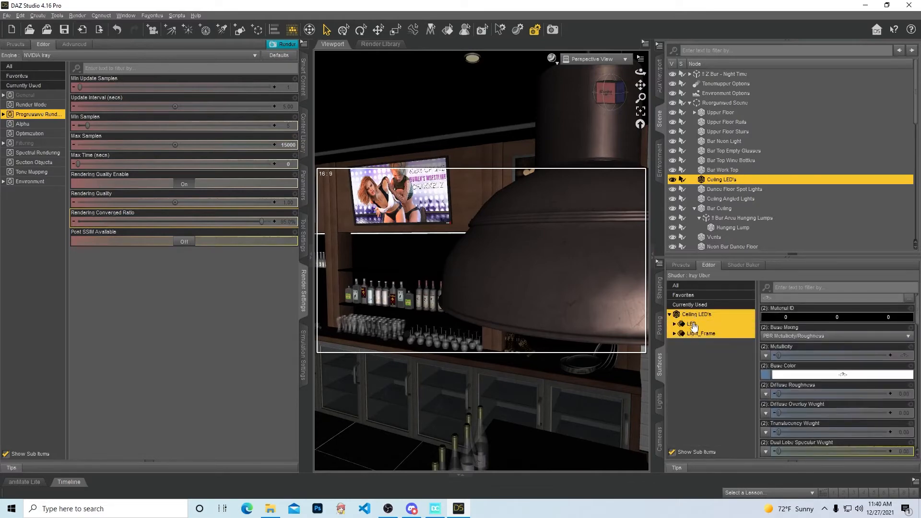
mouse_move(840, 378)
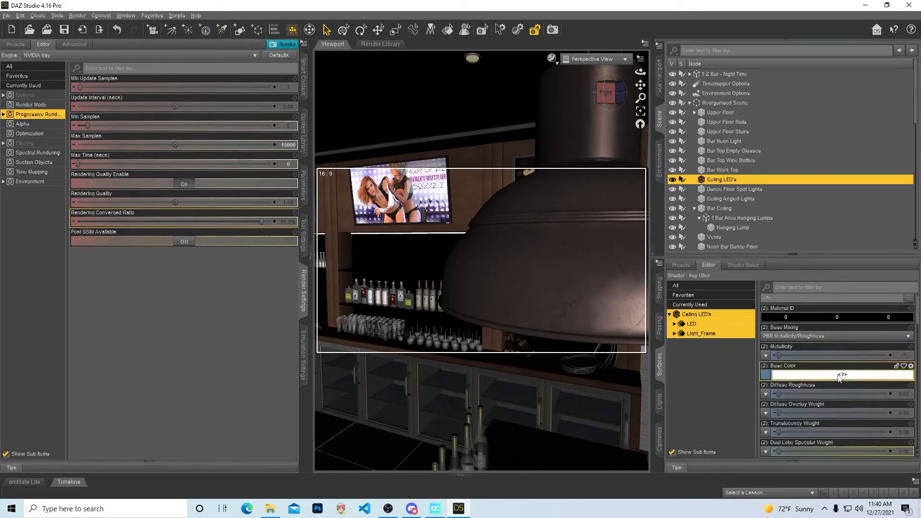
scroll(down, 3)
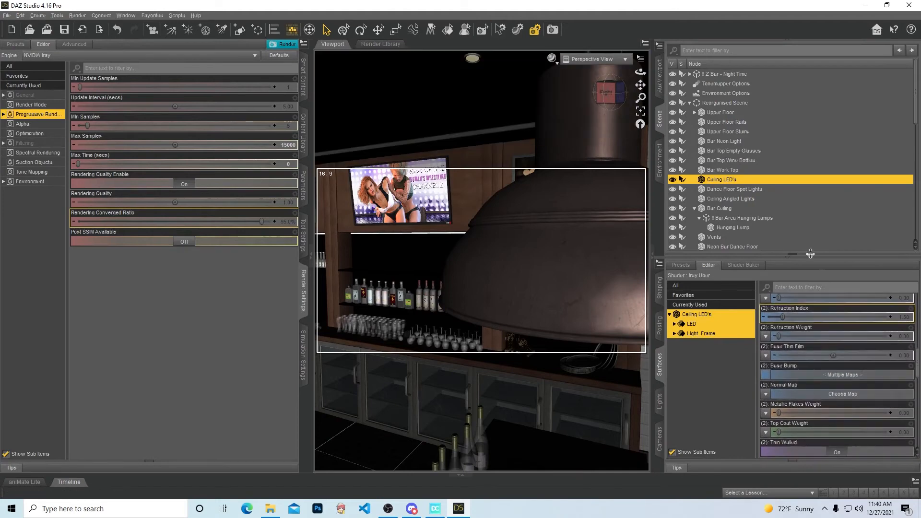
scroll(down, 3)
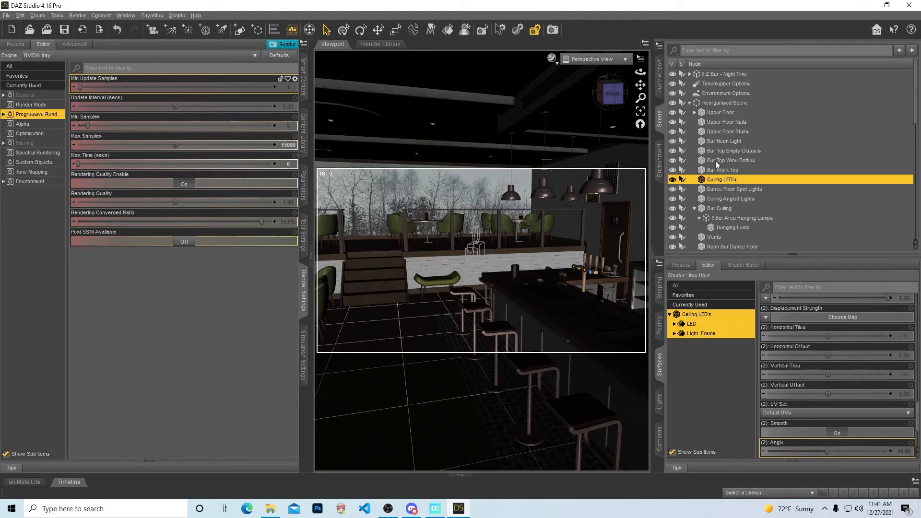
Step: Load the saved figure preset from Favorites and turn the view toward the back bar
click(177, 16)
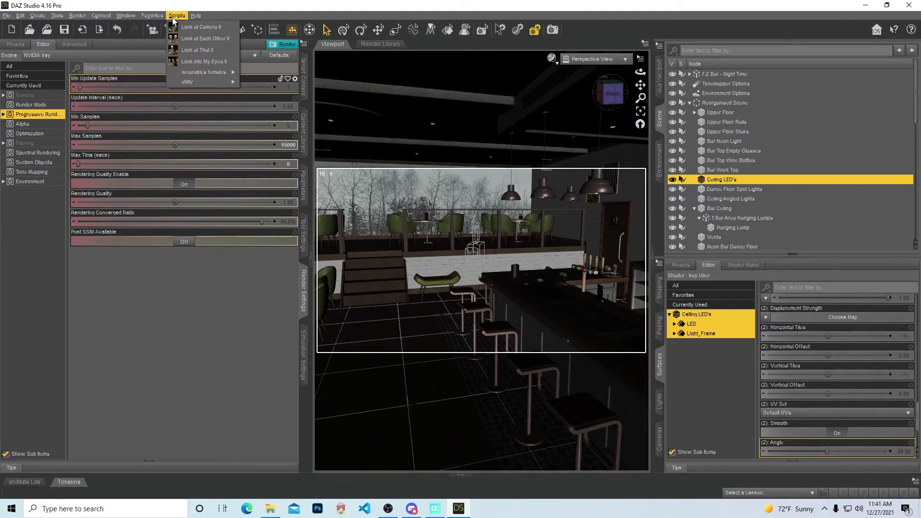
click(152, 15)
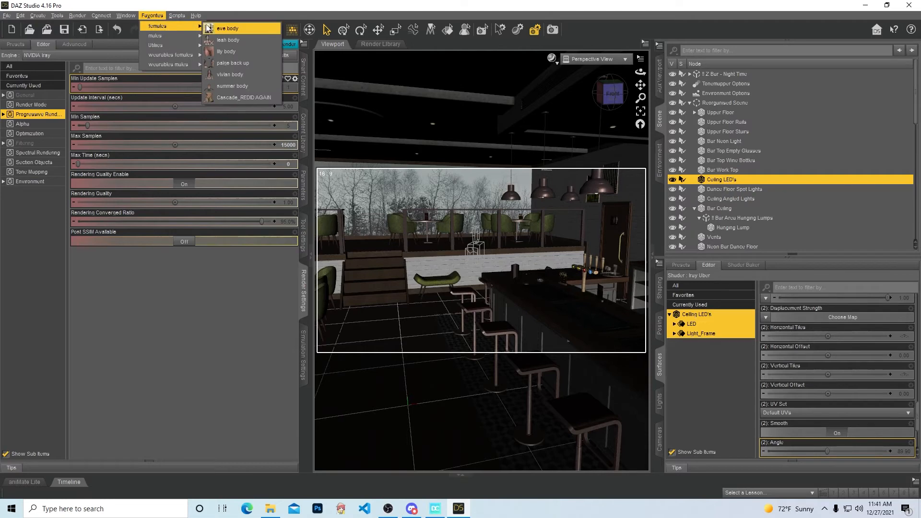
mouse_move(228, 40)
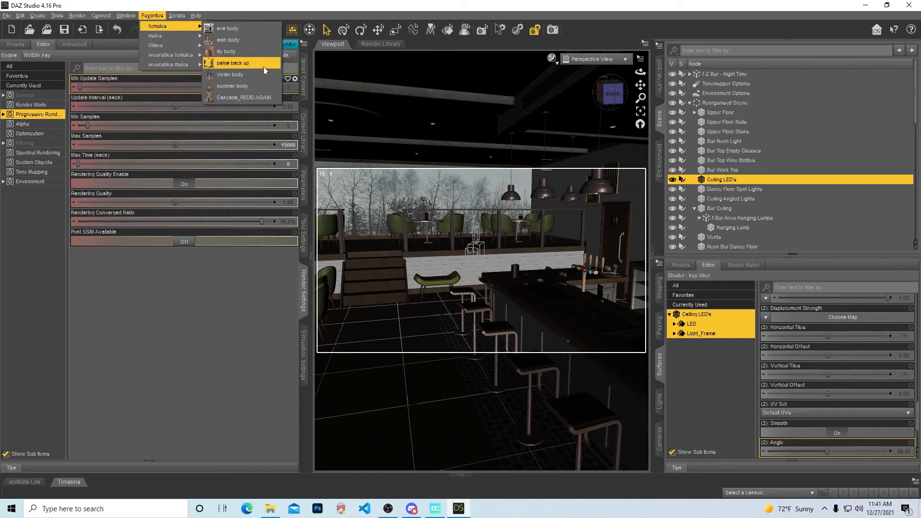
click(233, 62)
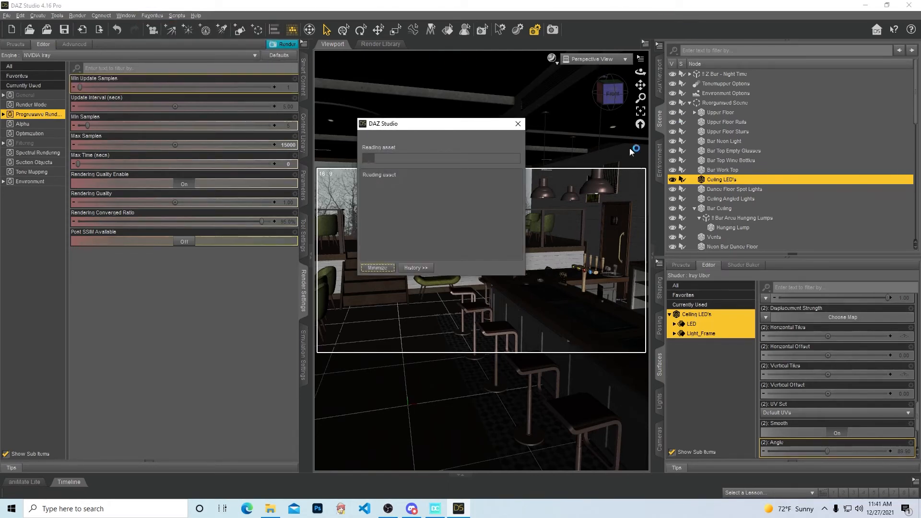
mouse_move(620, 102)
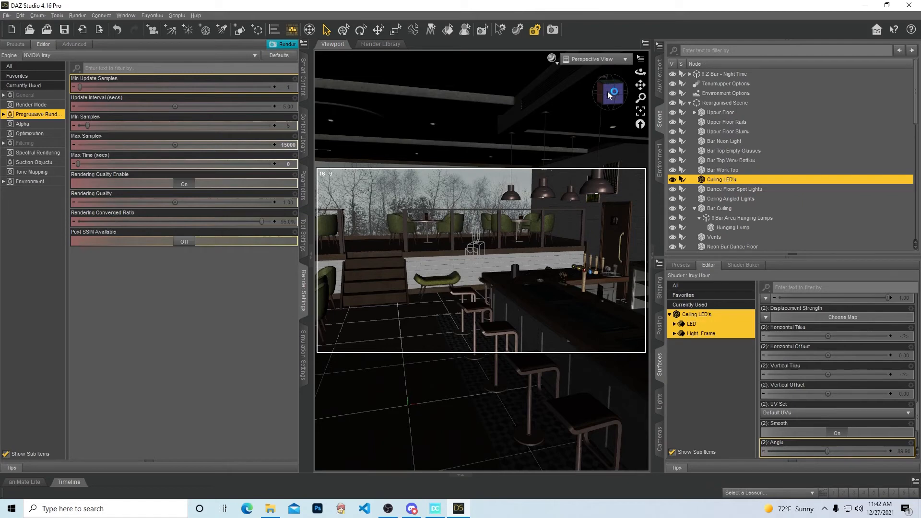
click(609, 91)
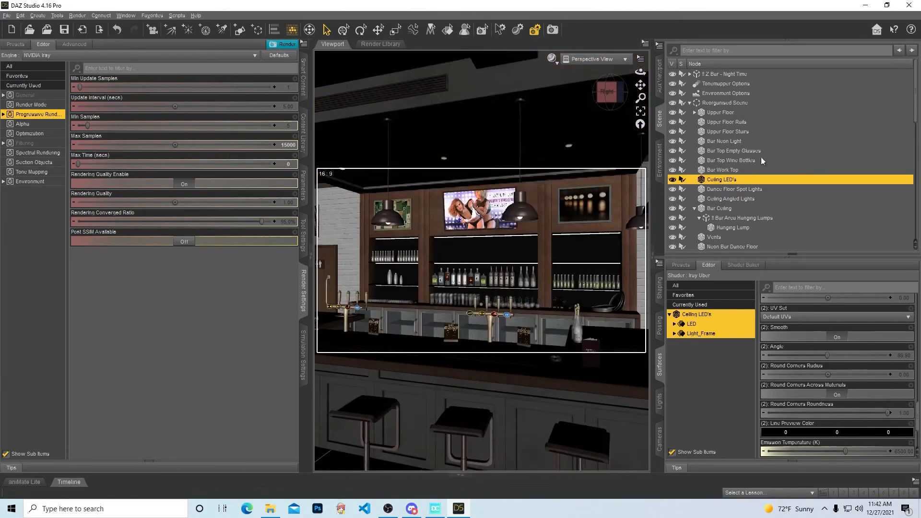
Step: Select Victoria 8 and apply Casual Beauty Outfit from Smart Content Wardrobe > Outfits
click(713, 245)
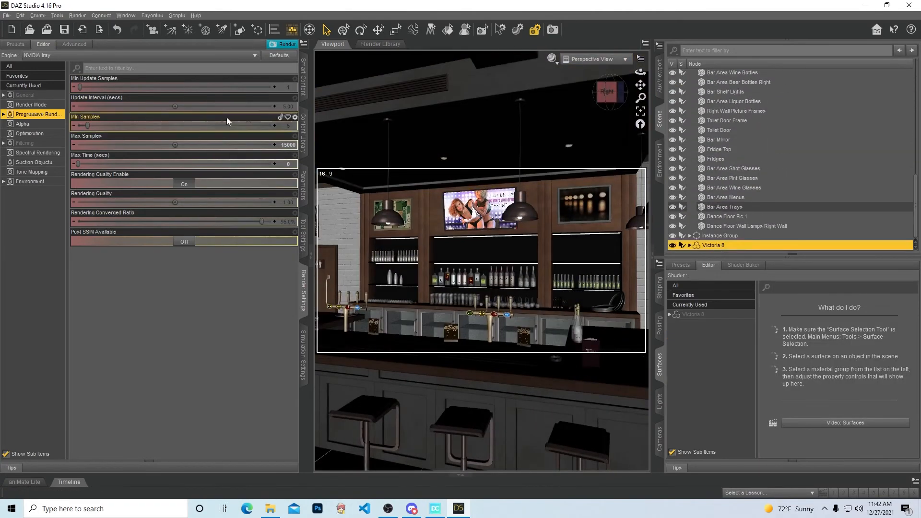
click(40, 45)
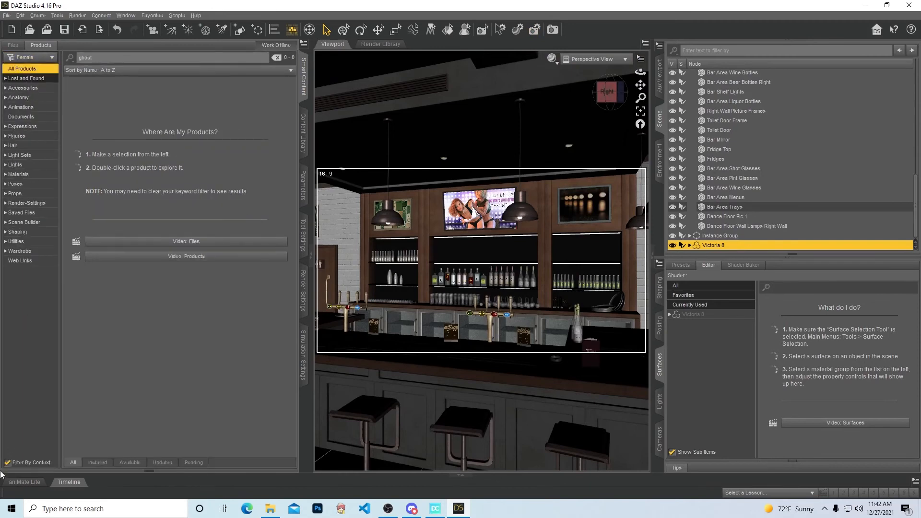
click(19, 251)
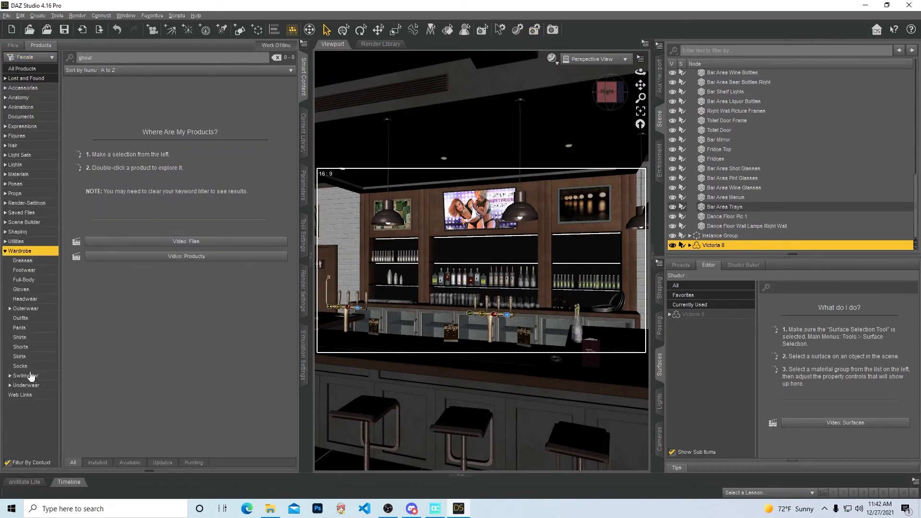
click(20, 318)
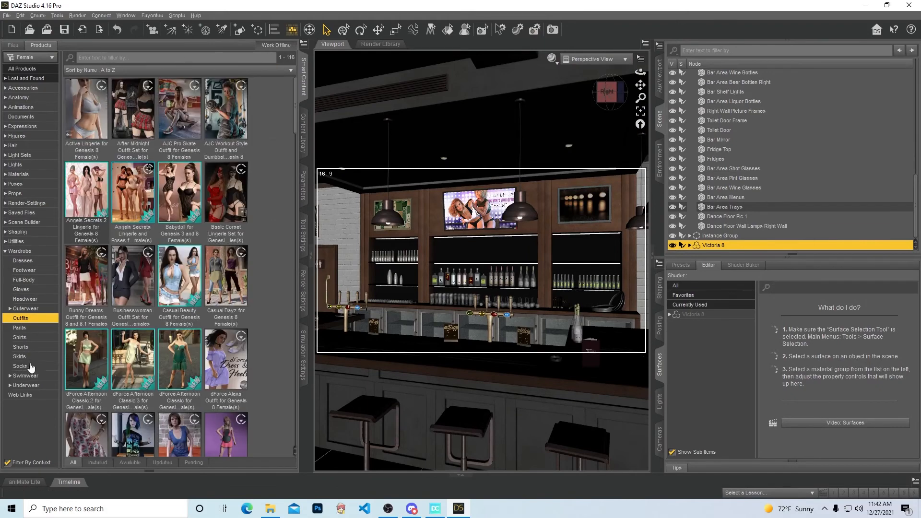
click(179, 274)
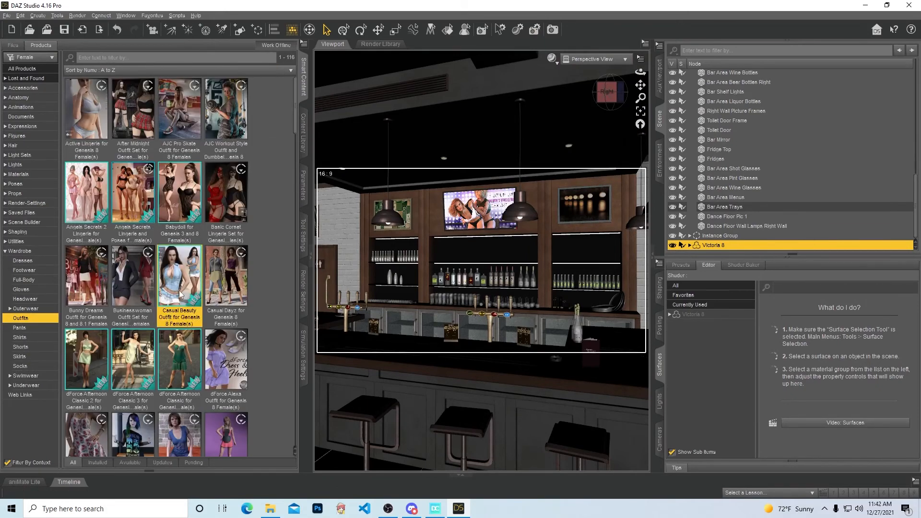
double_click(179, 274)
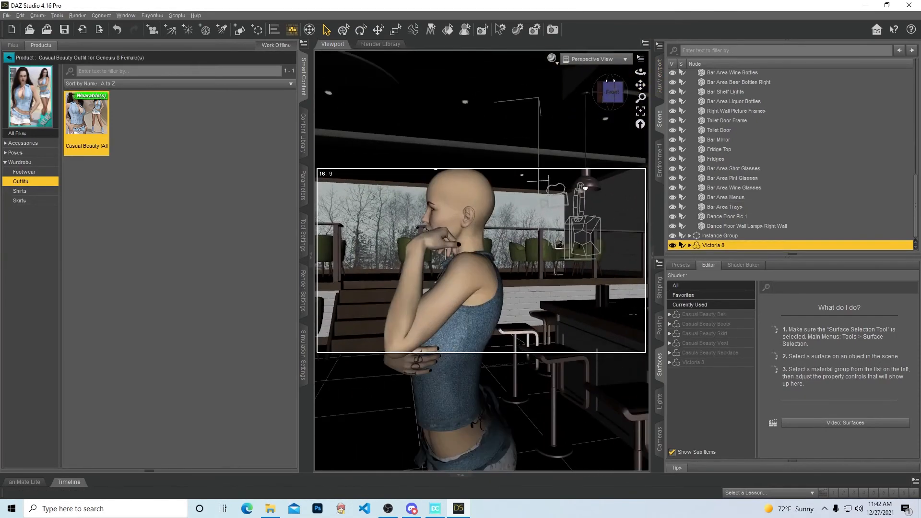
Step: Hide Victoria 8's right thigh, left pectoral, lower chest, and upper and lower abdomen
click(609, 93)
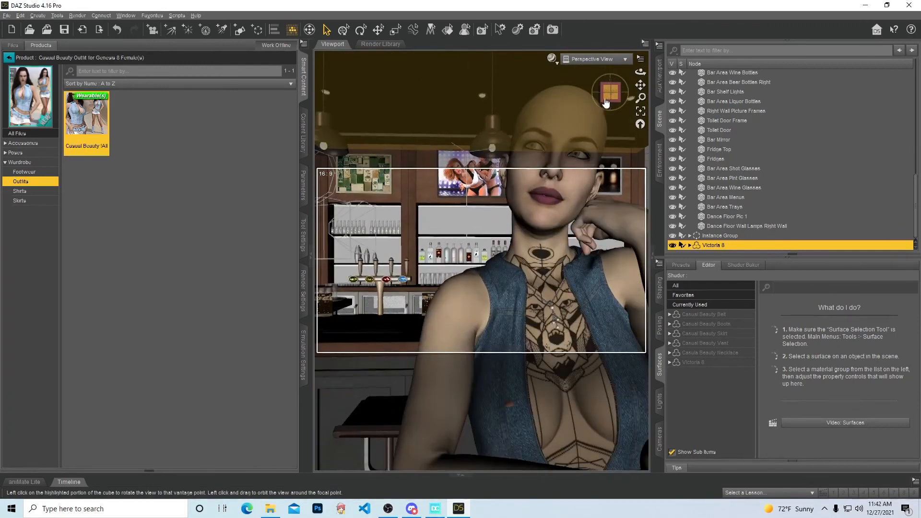
click(609, 93)
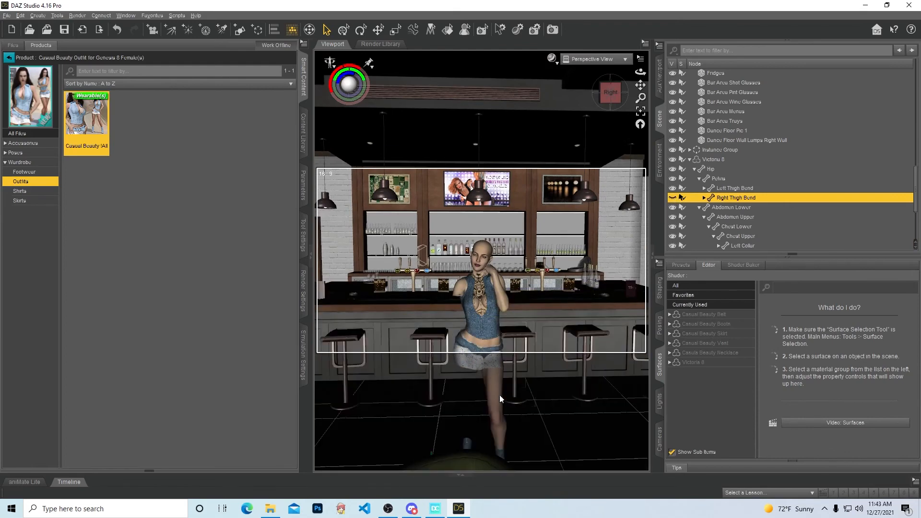
click(734, 188)
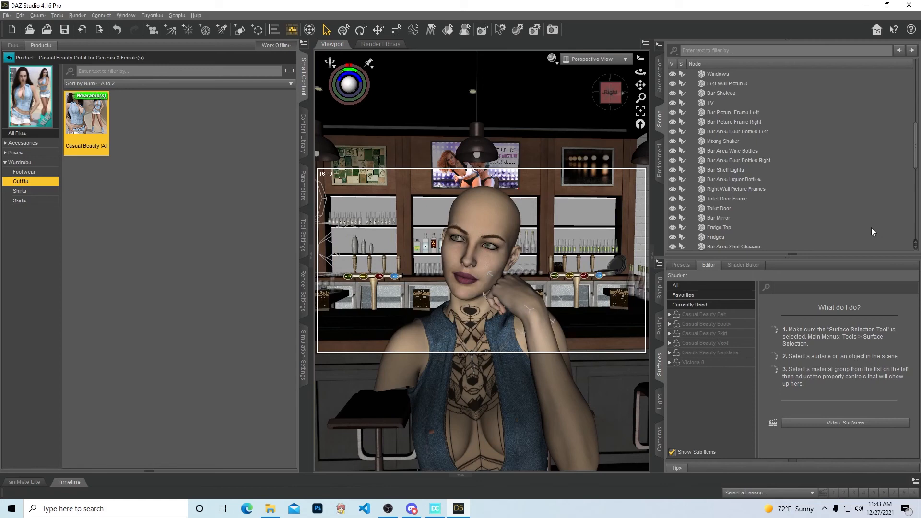
mouse_move(672, 180)
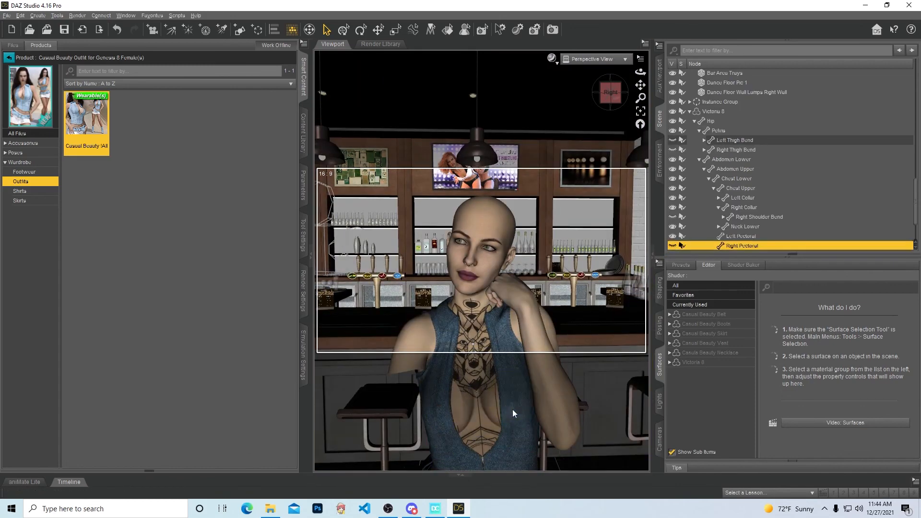
click(741, 236)
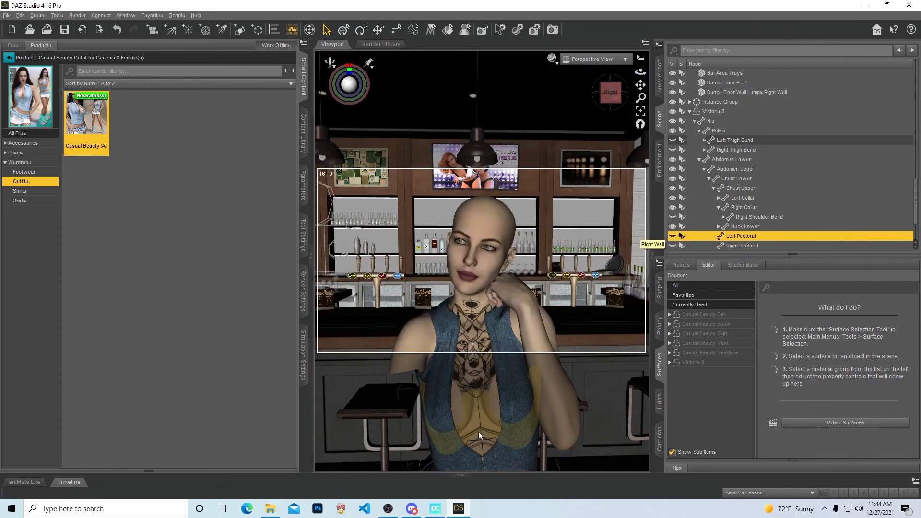
click(736, 178)
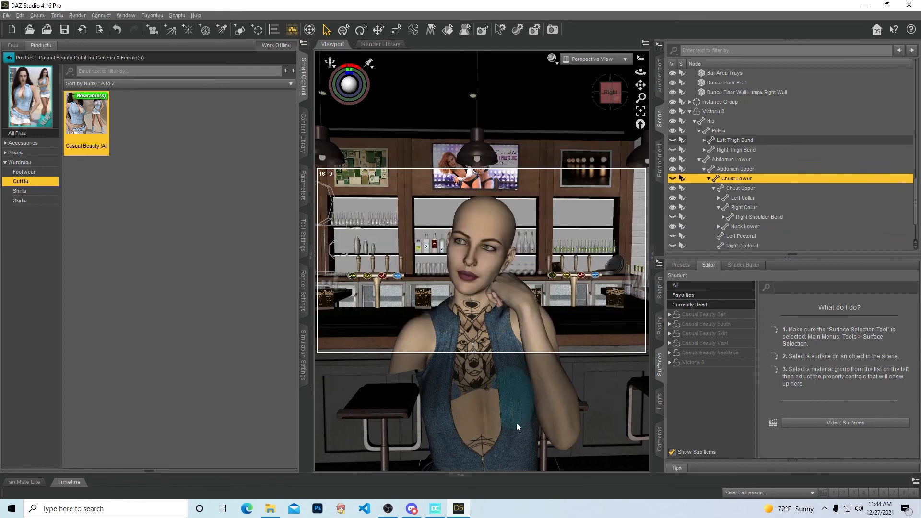
click(735, 169)
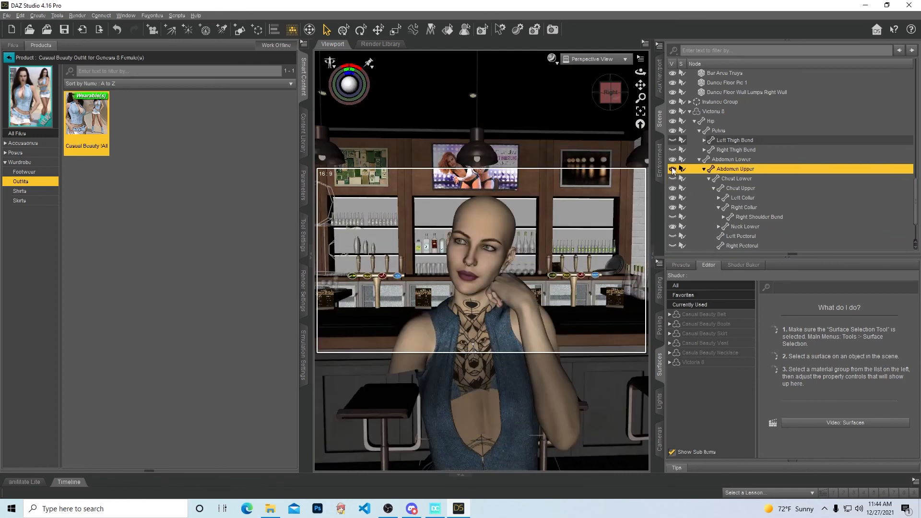
click(731, 159)
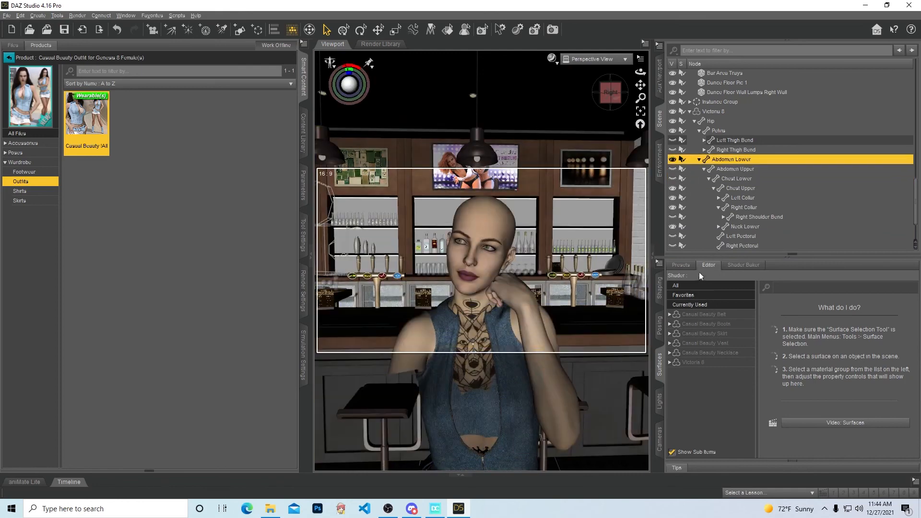